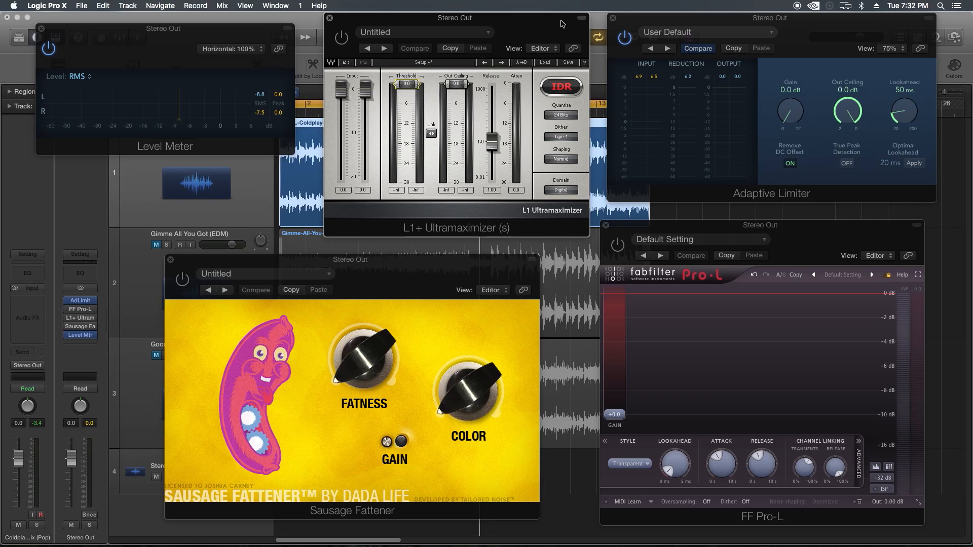
{"action": "mouse_move", "coordinate": [581, 78]}
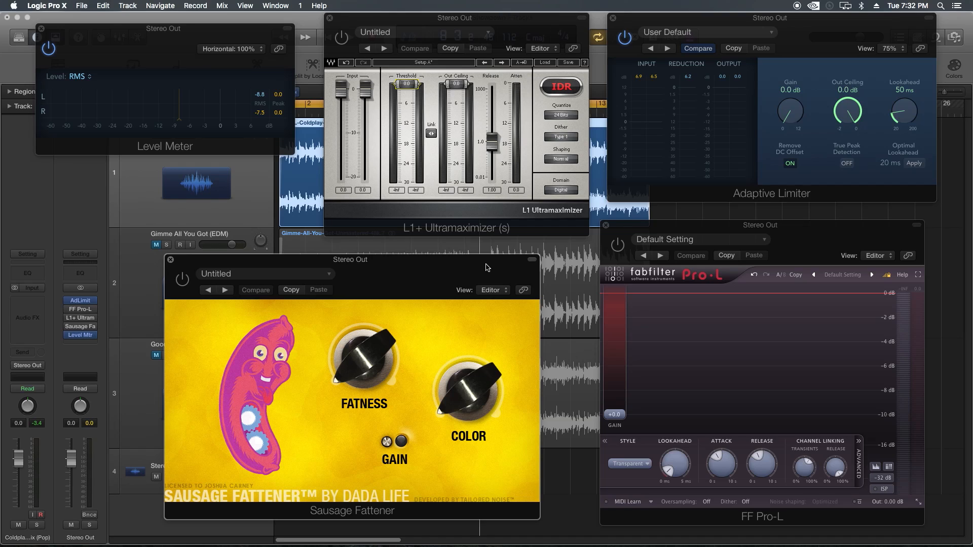
{"action": "mouse_move", "coordinate": [341, 271]}
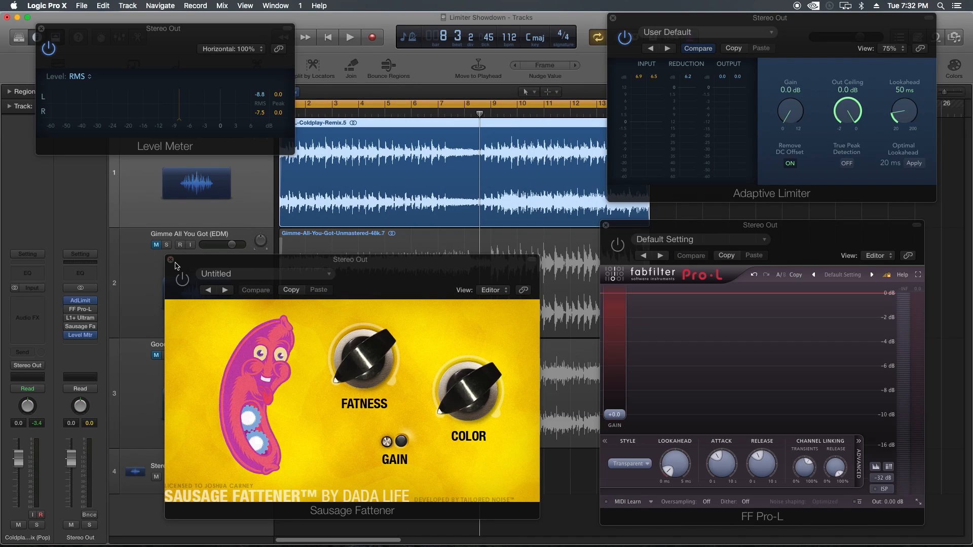
Close the Sausage Fattener and Pro-L windows and move the Level Meter to the lower right.
{"action": "left_click", "coordinate": [171, 259]}
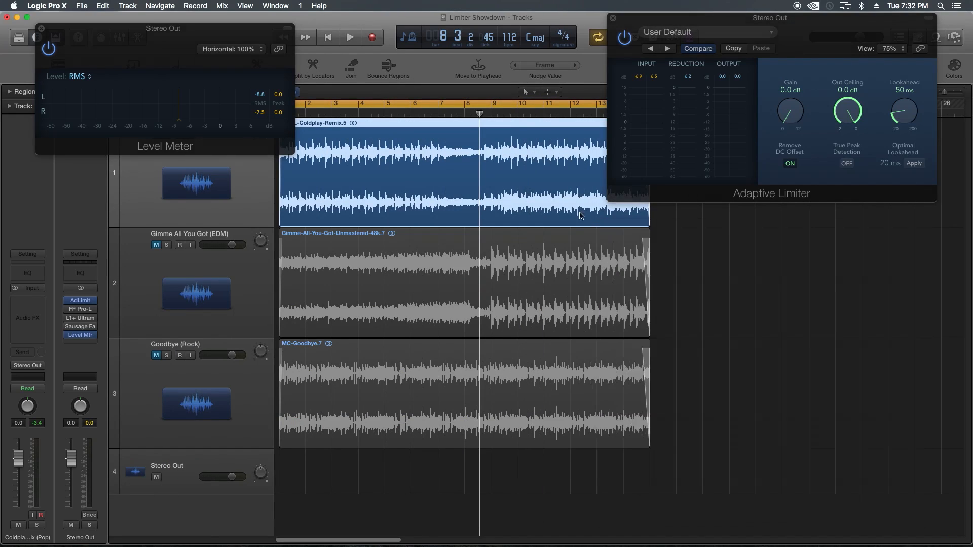
{"action": "left_click_drag", "start_coordinate": [164, 28], "coordinate": [738, 323]}
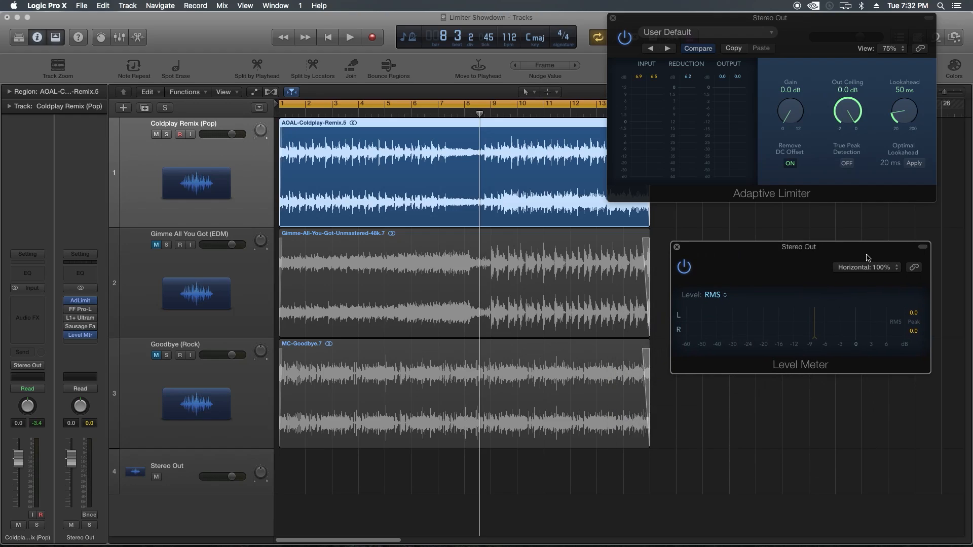
{"action": "mouse_move", "coordinate": [824, 68]}
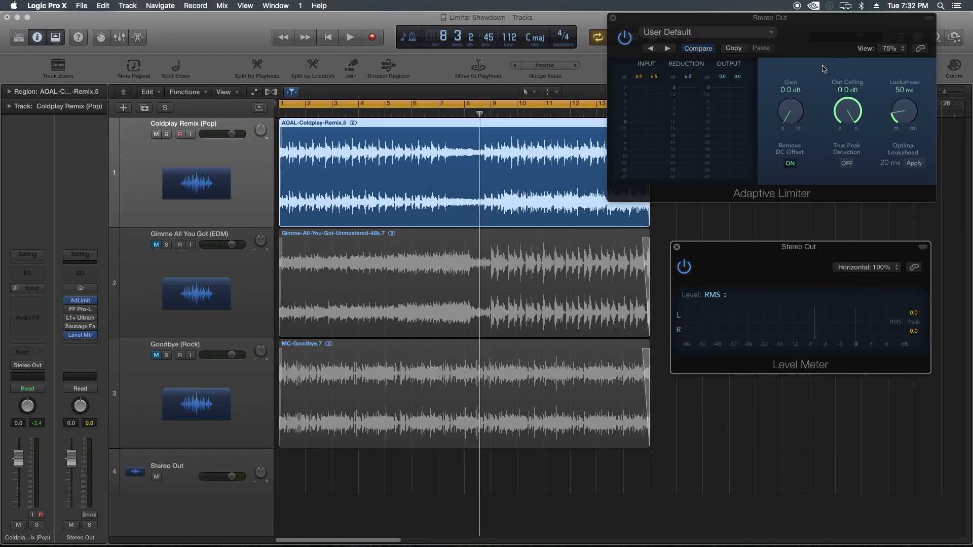
{"action": "mouse_move", "coordinate": [781, 184]}
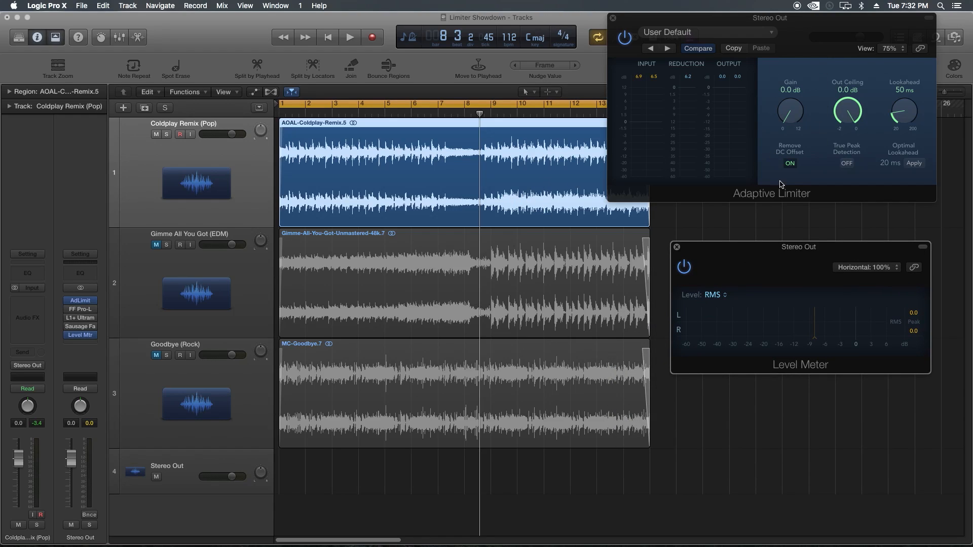
{"action": "mouse_move", "coordinate": [755, 328]}
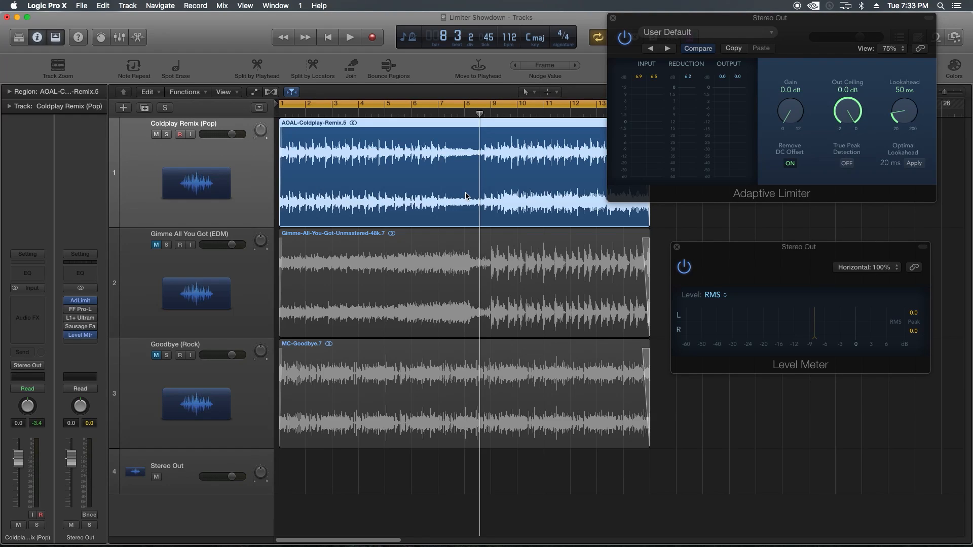
Play the Coldplay Remix with the Adaptive Limiter gain raised to 8.5 dB.
{"action": "left_click", "coordinate": [190, 284]}
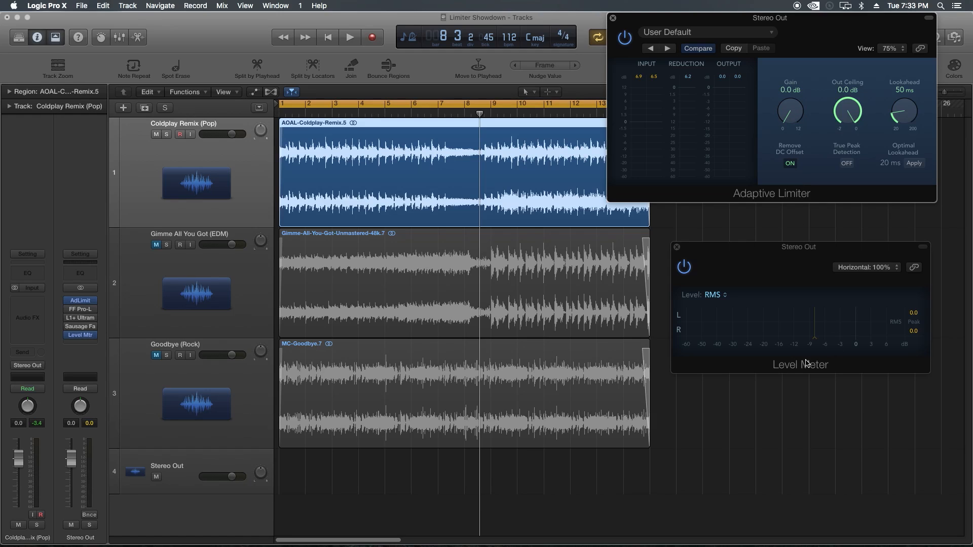
{"action": "mouse_move", "coordinate": [908, 325]}
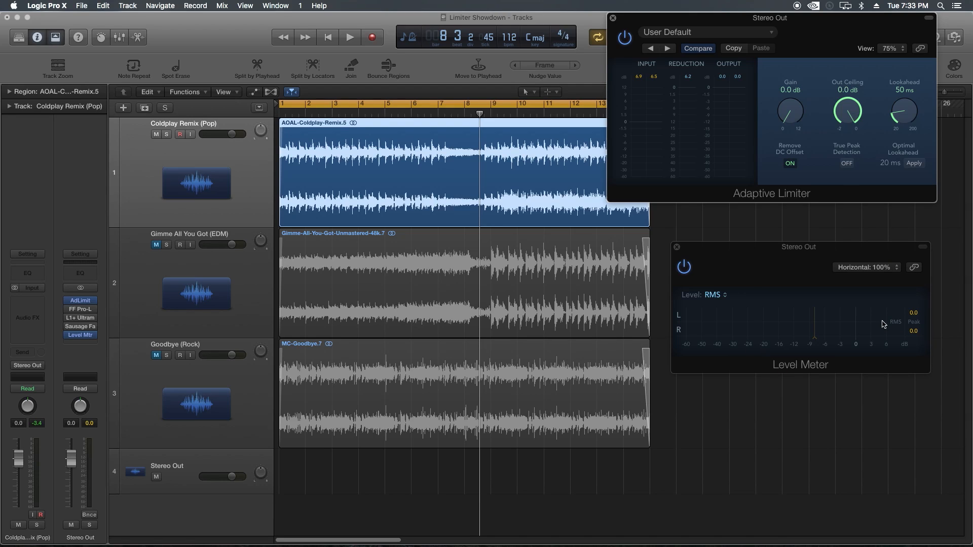
{"action": "mouse_move", "coordinate": [775, 375]}
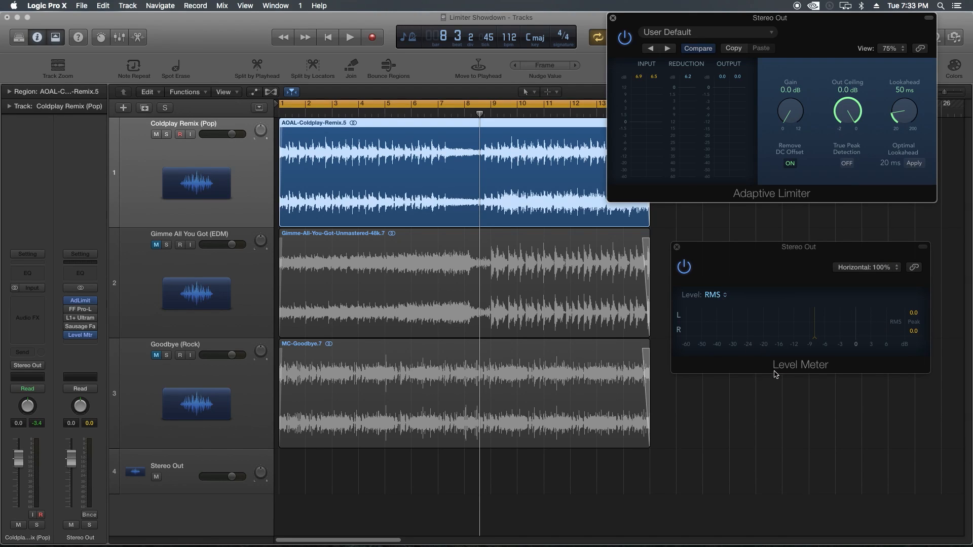
{"action": "mouse_move", "coordinate": [774, 135]}
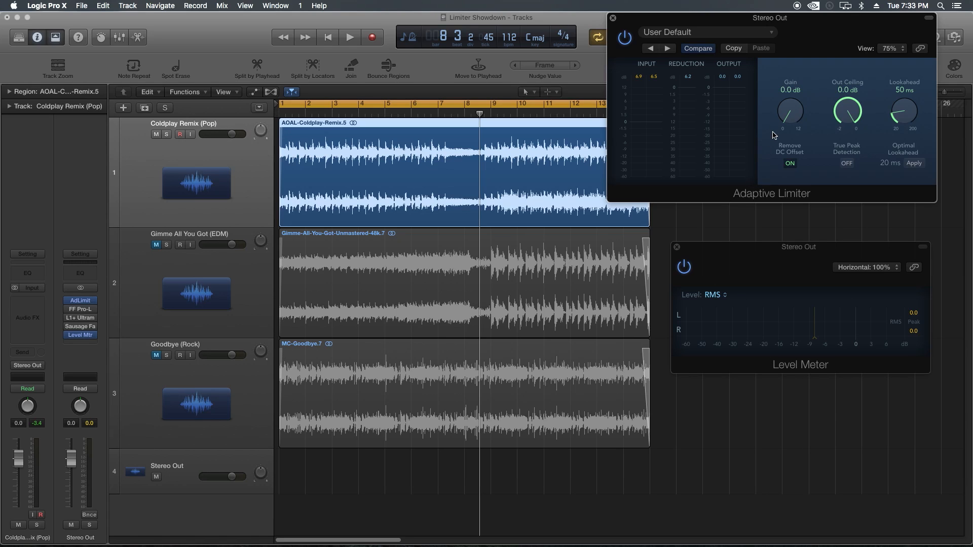
{"action": "left_click", "coordinate": [350, 37]}
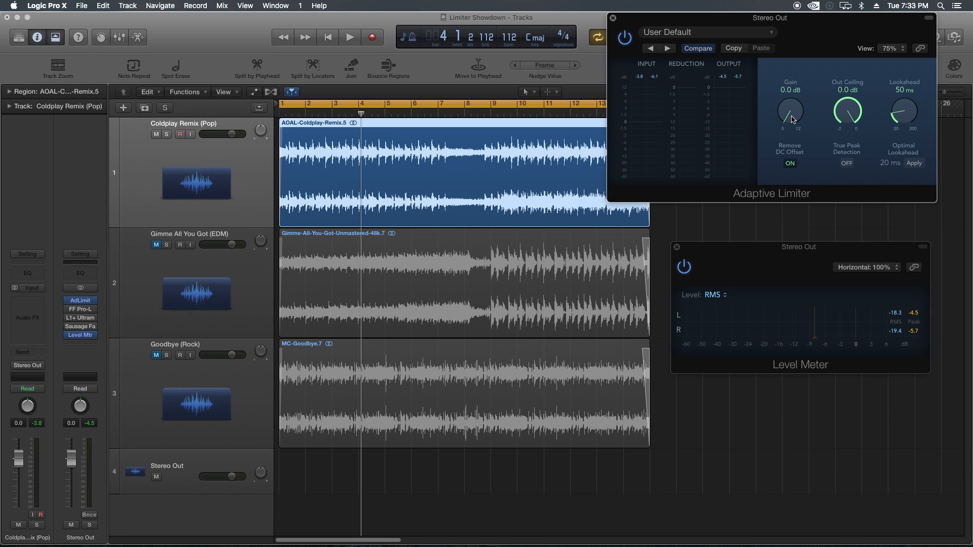
{"action": "left_click", "coordinate": [349, 37]}
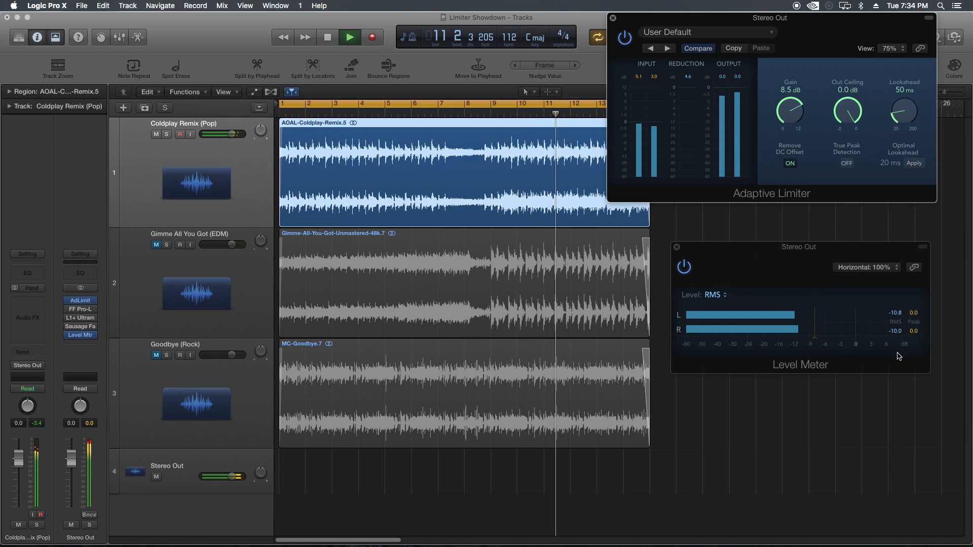
Play the song through L1+ with threshold lowered to about -8.5 dB, then stop and close L1+.
{"action": "left_click", "coordinate": [350, 38]}
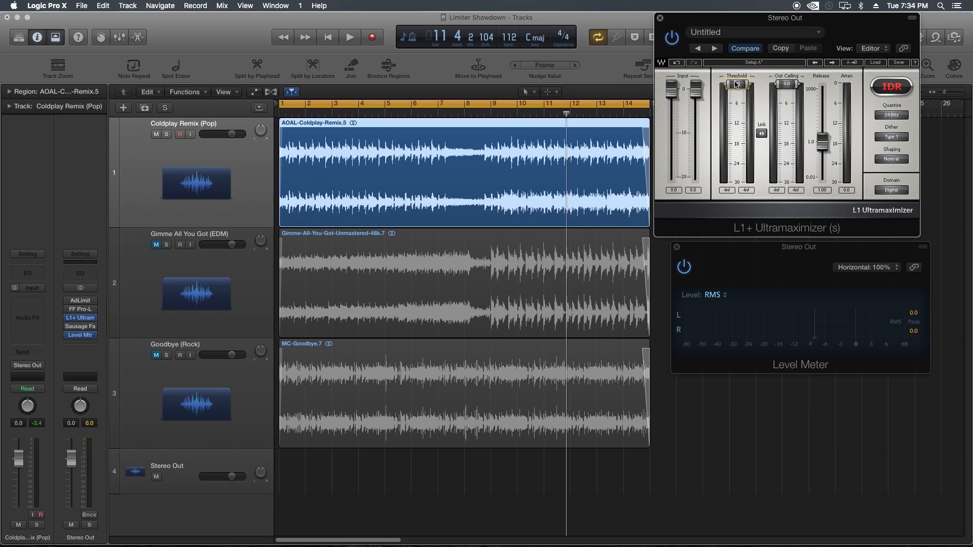
{"action": "left_click", "coordinate": [350, 37]}
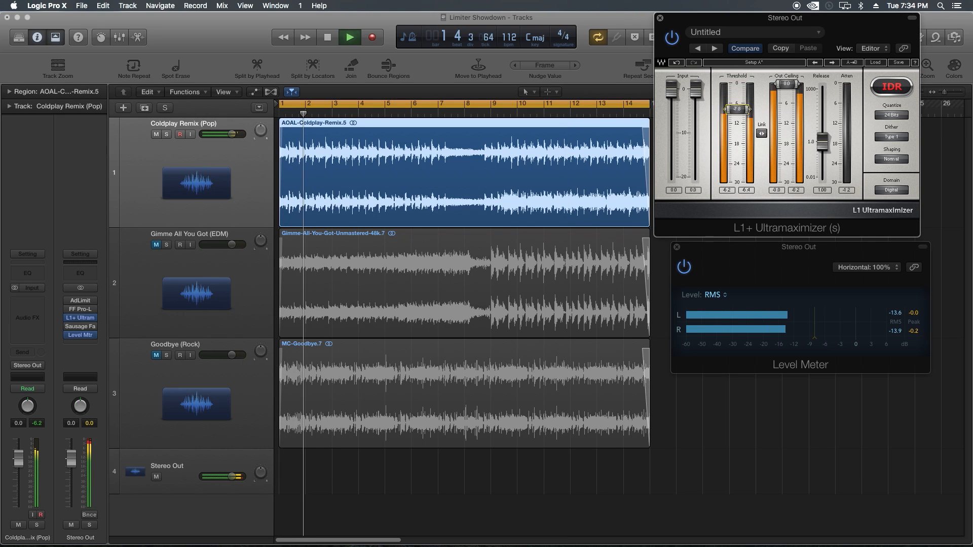
{"action": "left_click_drag", "start_coordinate": [738, 108], "coordinate": [737, 105]}
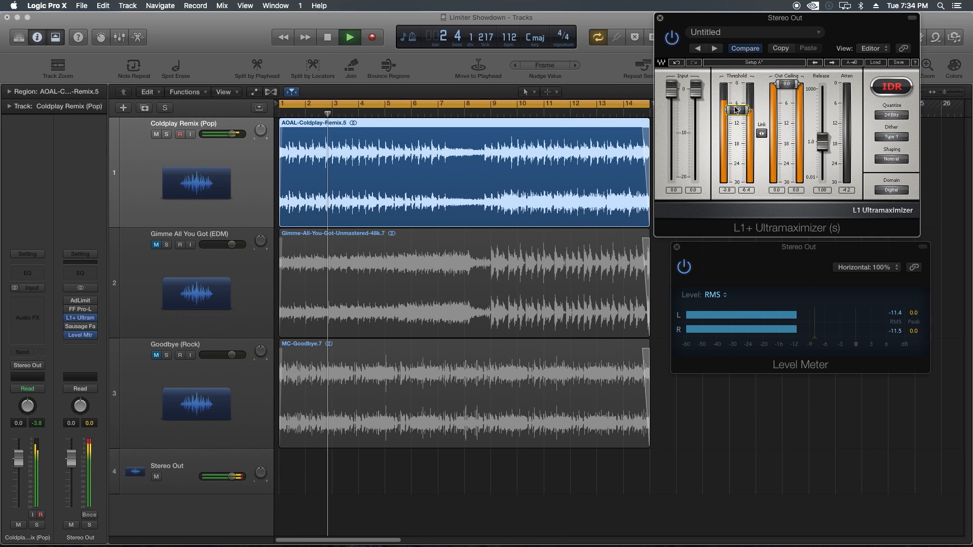
{"action": "left_click_drag", "start_coordinate": [738, 110], "coordinate": [738, 111]}
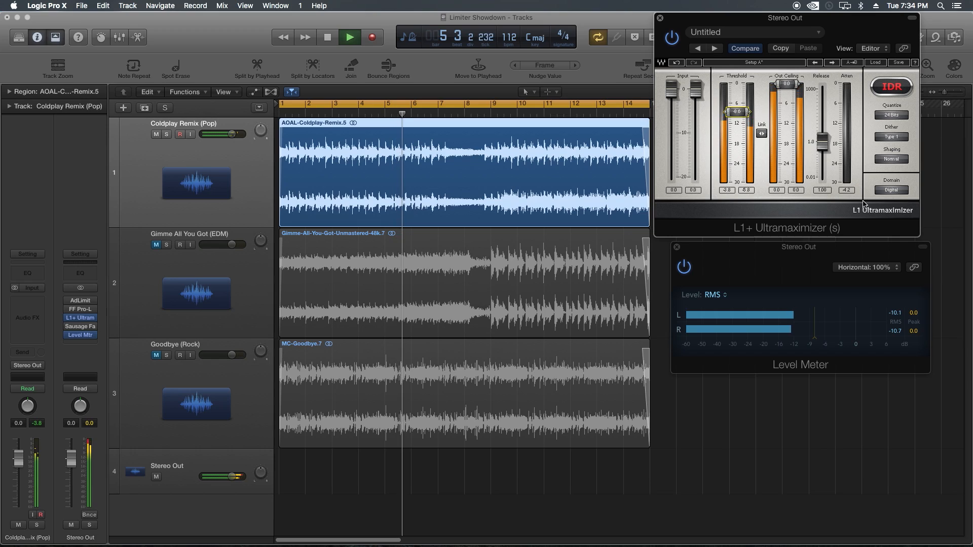
{"action": "left_click", "coordinate": [350, 37]}
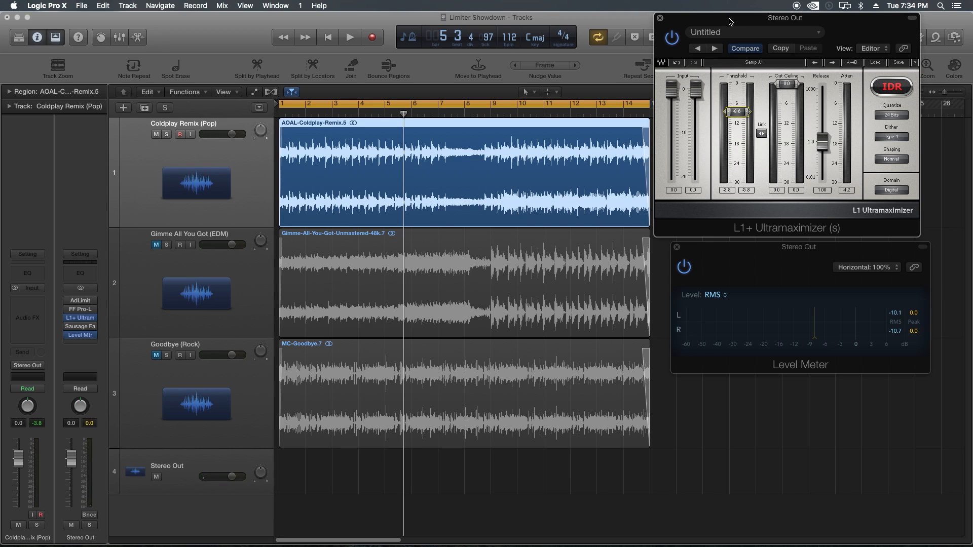
{"action": "mouse_move", "coordinate": [673, 24]}
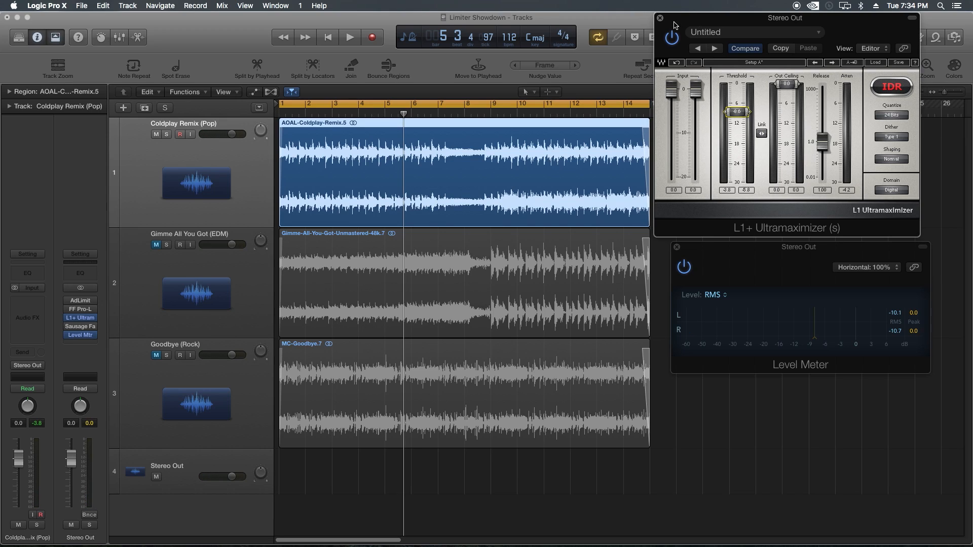
{"action": "left_click", "coordinate": [662, 18]}
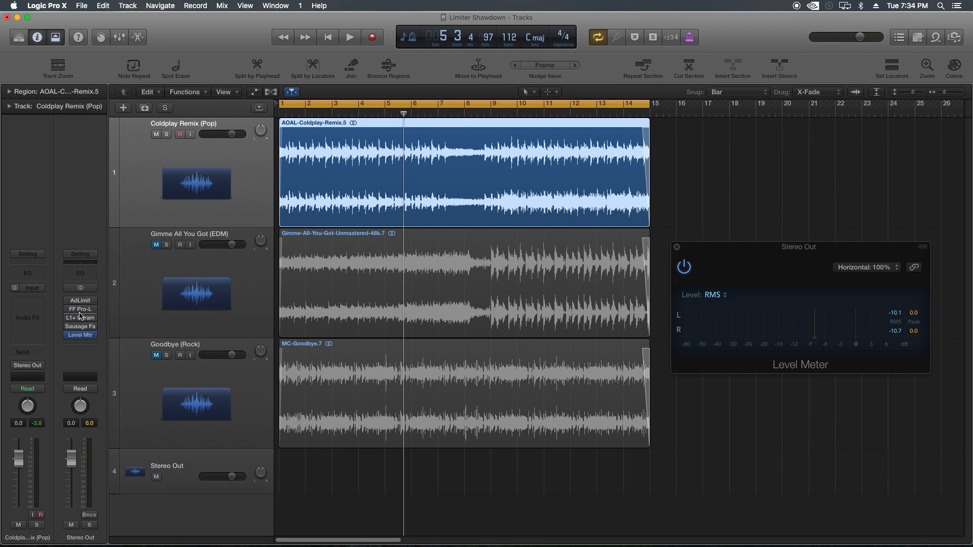
Open FF Pro-L, play the song, and push its gain to about +7.8 dB.
{"action": "left_click", "coordinate": [80, 309]}
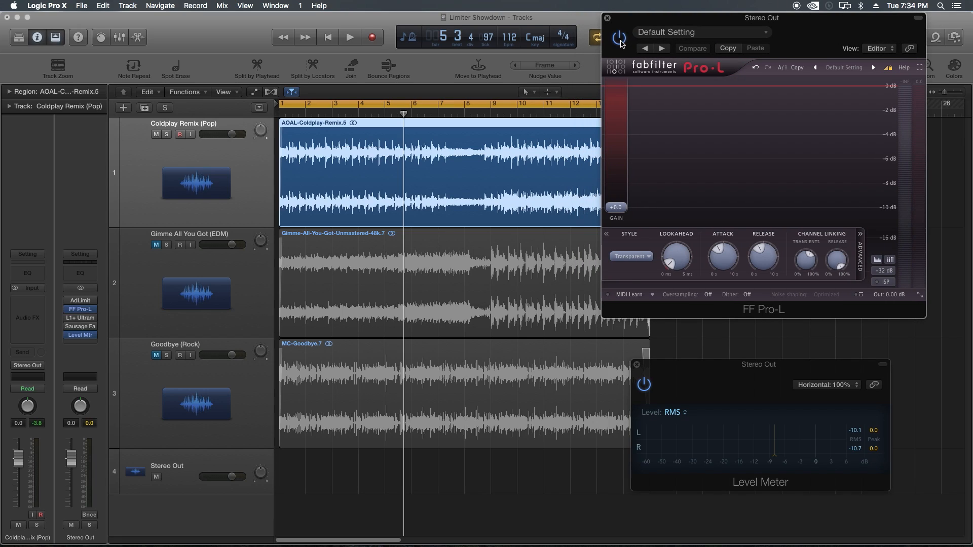
{"action": "left_click", "coordinate": [619, 38]}
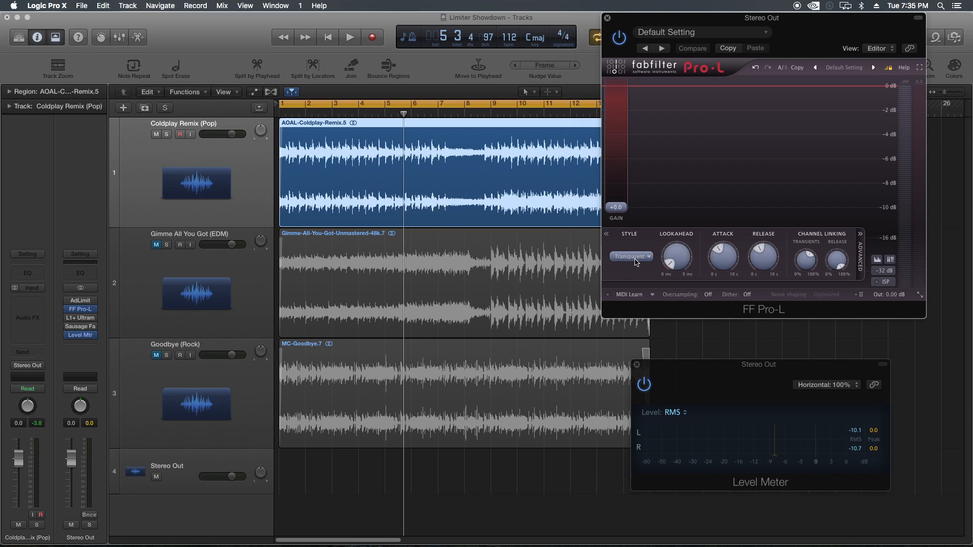
{"action": "mouse_move", "coordinate": [639, 270]}
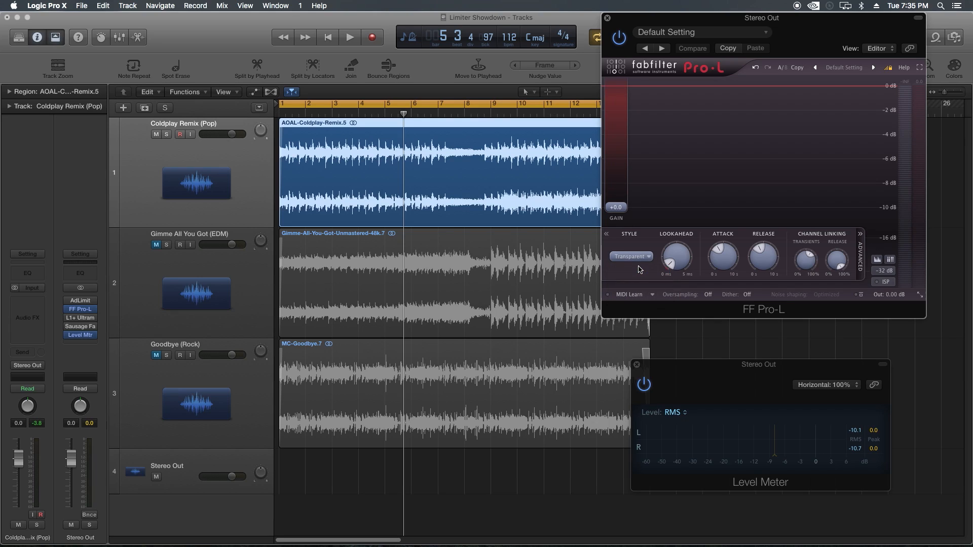
{"action": "left_click_drag", "start_coordinate": [615, 207], "coordinate": [616, 202]}
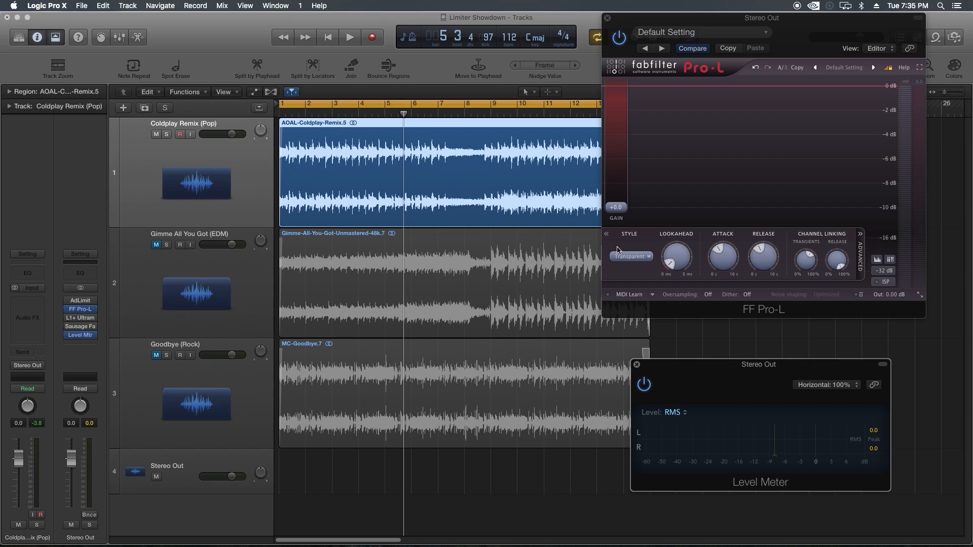
{"action": "left_click", "coordinate": [349, 37]}
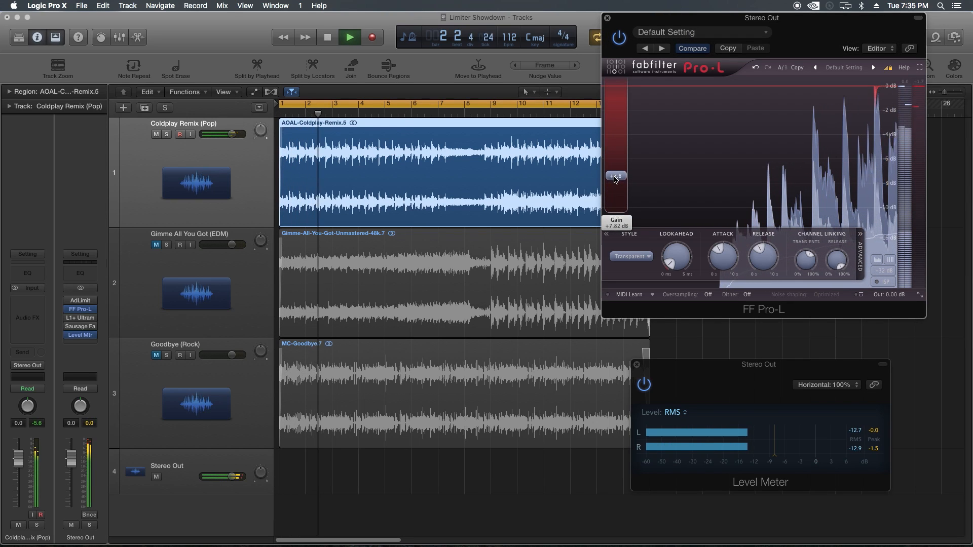
{"action": "left_click_drag", "start_coordinate": [615, 179], "coordinate": [615, 173]}
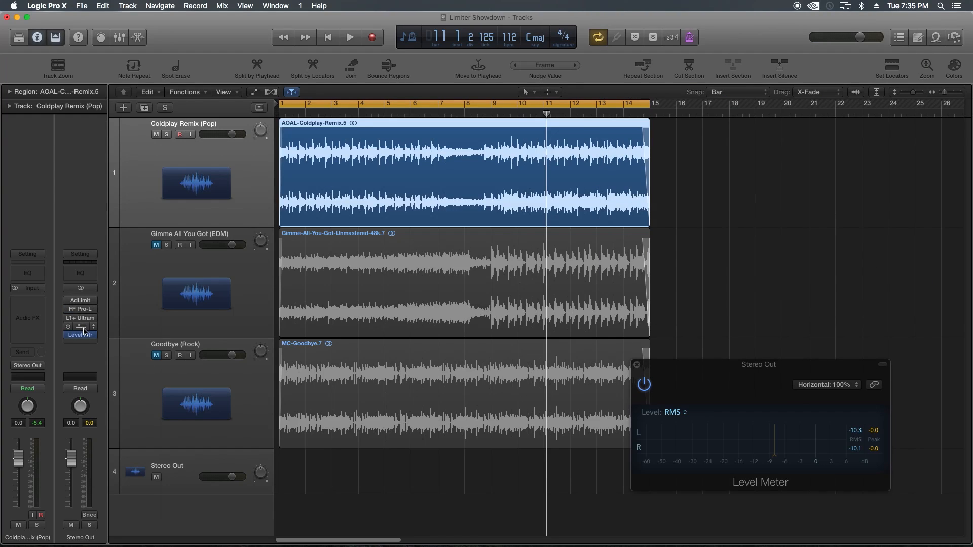
{"action": "left_click", "coordinate": [80, 327]}
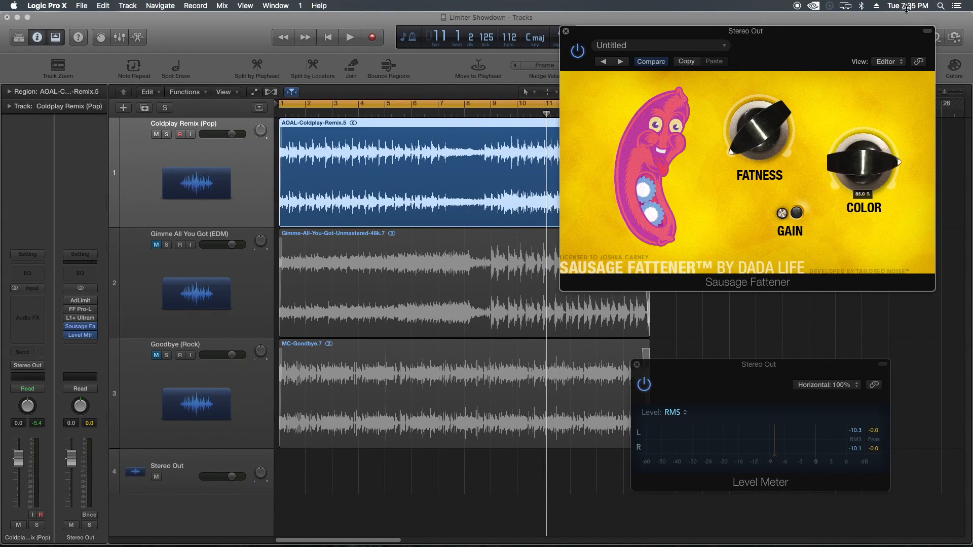
{"action": "left_click_drag", "start_coordinate": [861, 168], "coordinate": [862, 186]}
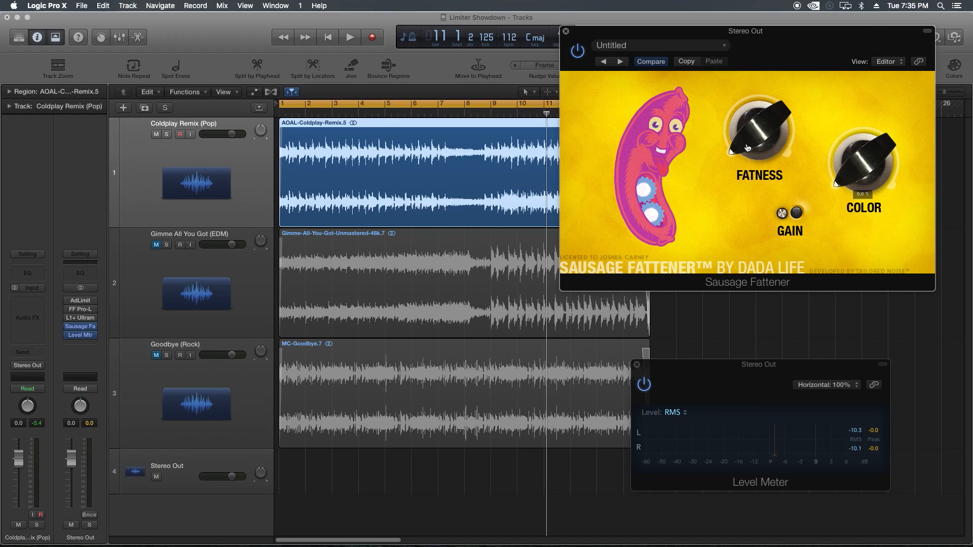
{"action": "left_click", "coordinate": [349, 37]}
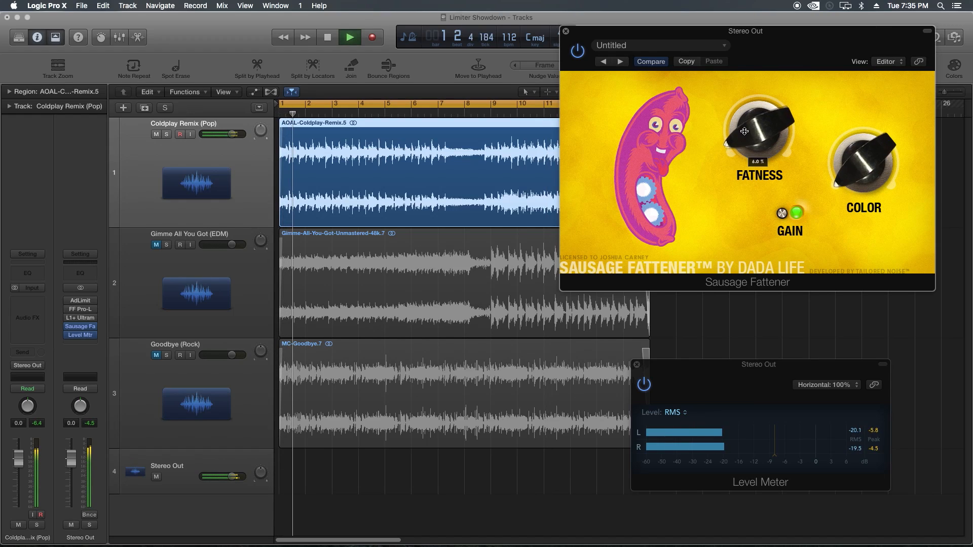
{"action": "left_click_drag", "start_coordinate": [758, 130], "coordinate": [742, 109]}
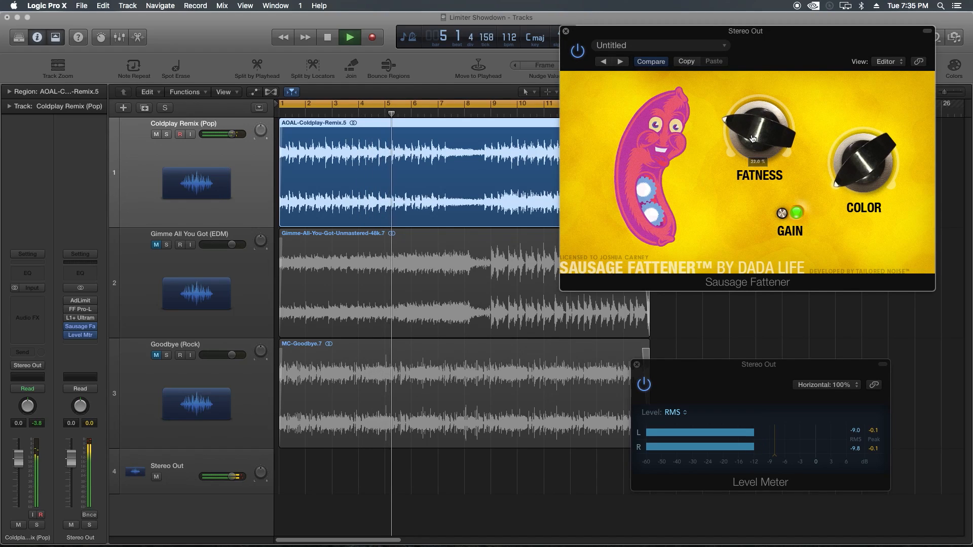
{"action": "left_click", "coordinate": [350, 37]}
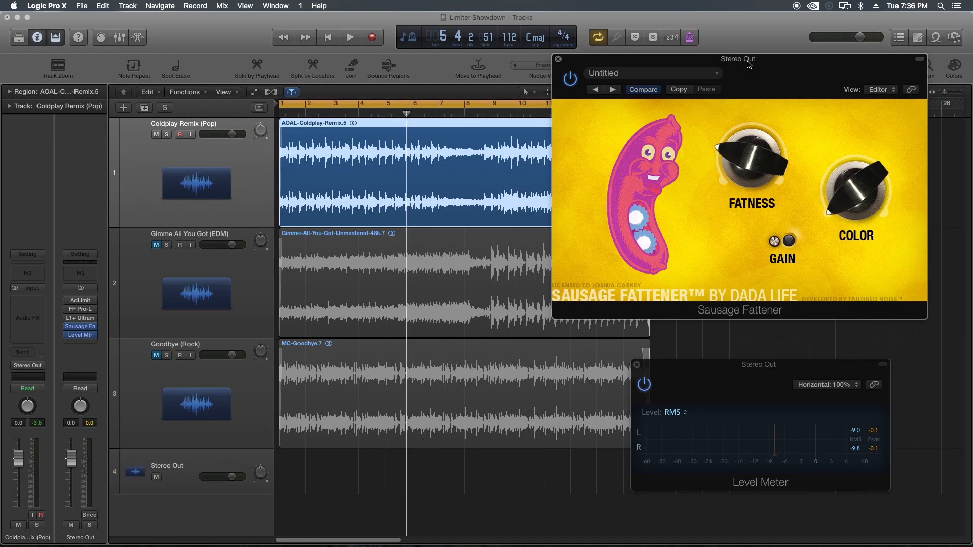
{"action": "mouse_move", "coordinate": [740, 161]}
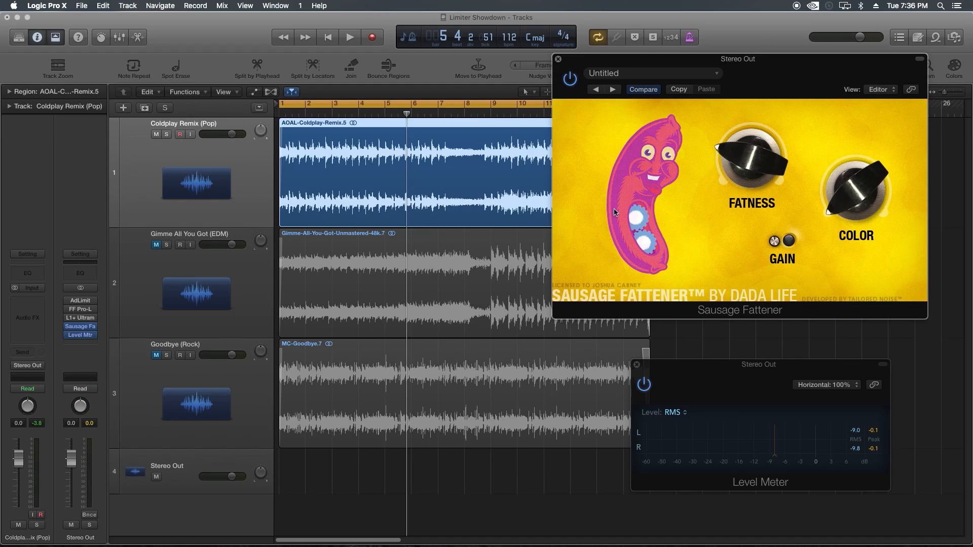
{"action": "mouse_move", "coordinate": [765, 62]}
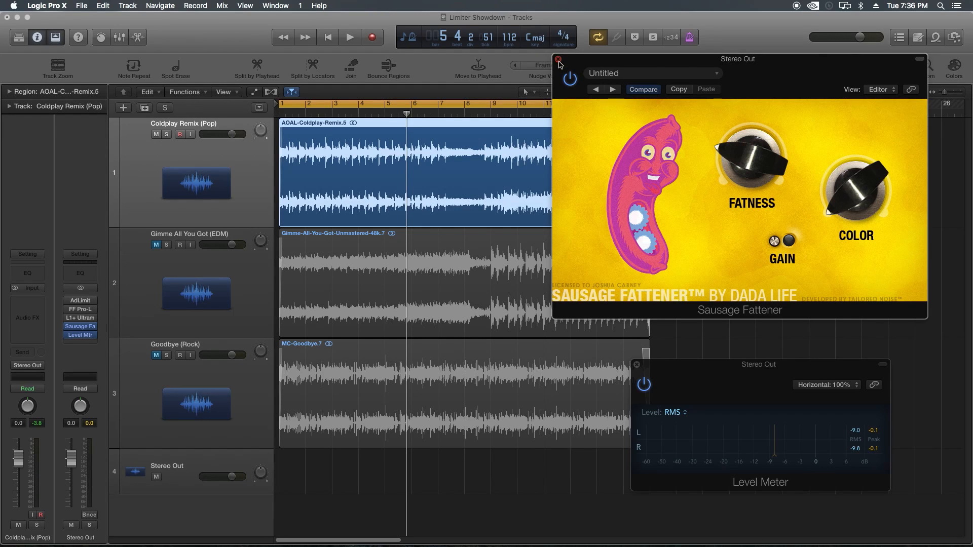
Close Sausage Fattener and play the EDM song, nudging the Adaptive Limiter gain up.
{"action": "left_click", "coordinate": [559, 62]}
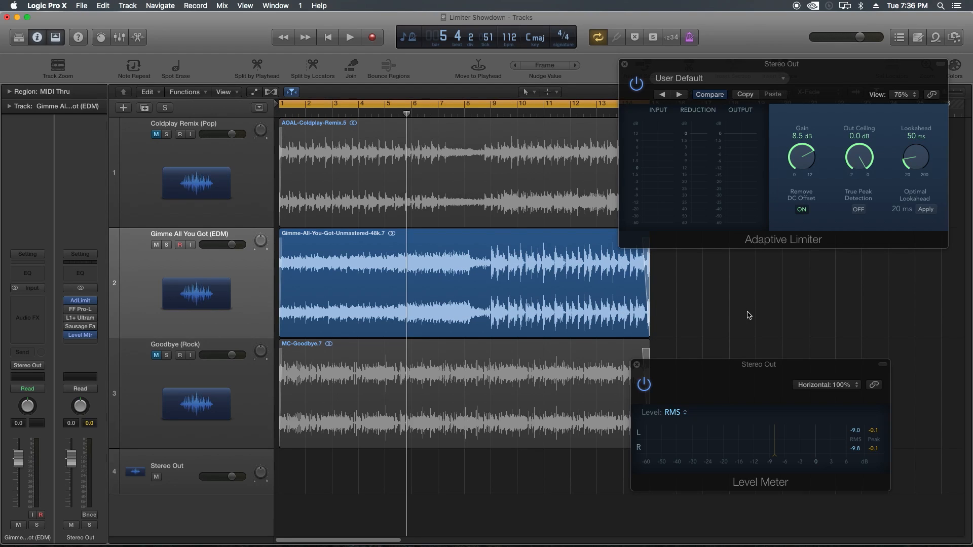
{"action": "mouse_move", "coordinate": [801, 164]}
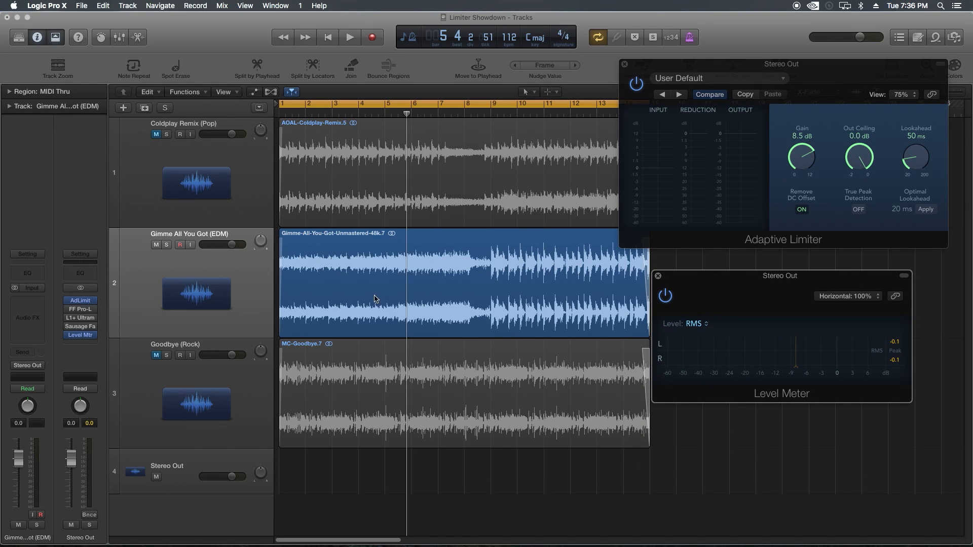
{"action": "left_click", "coordinate": [350, 37]}
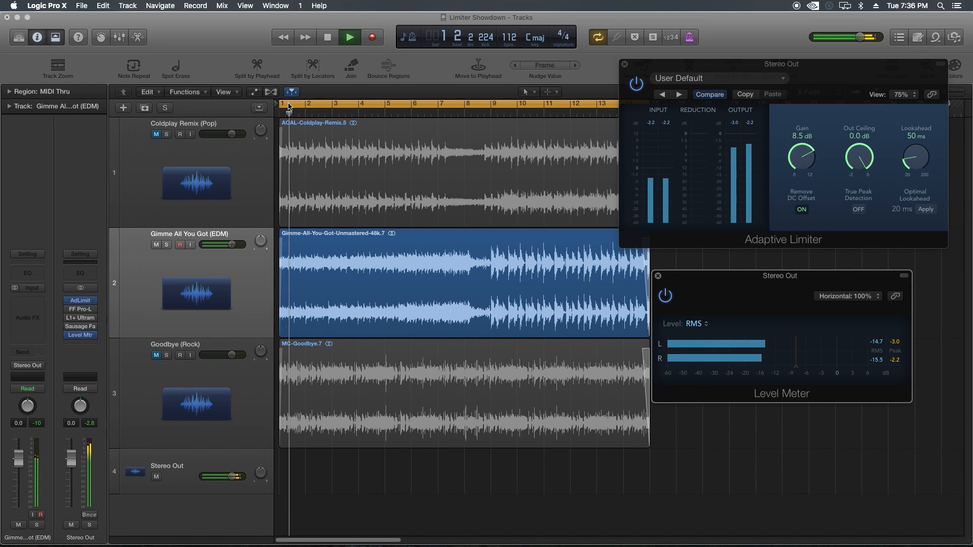
{"action": "left_click", "coordinate": [349, 37]}
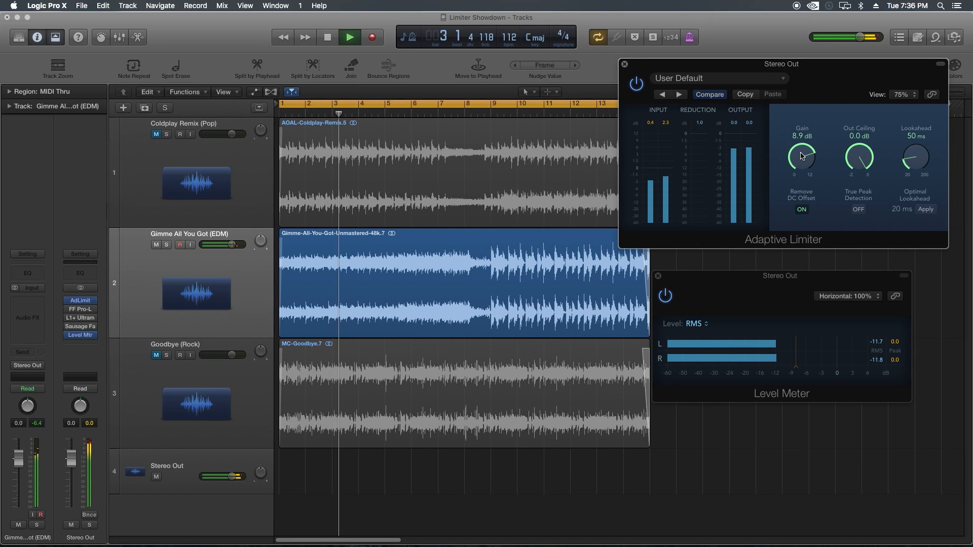
{"action": "left_click", "coordinate": [350, 37]}
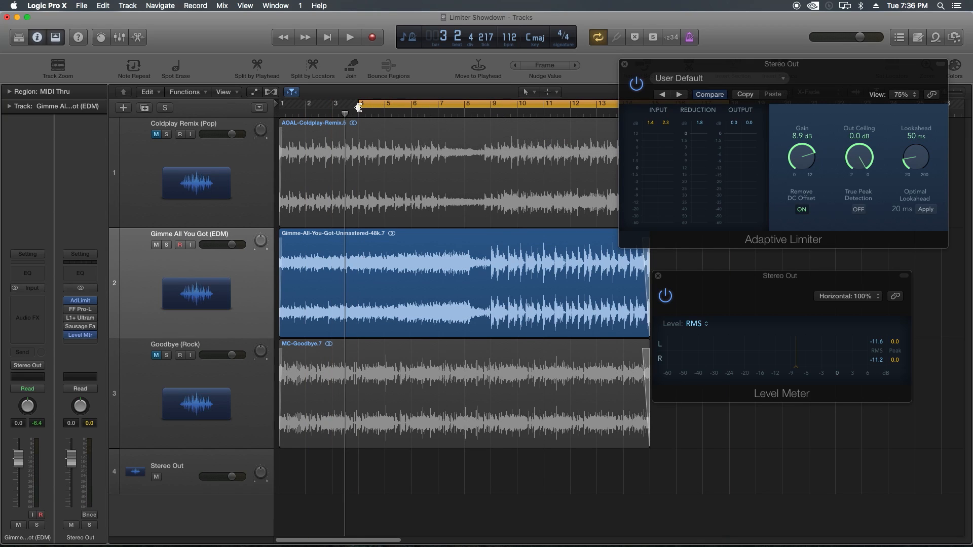
Replay the EDM song from bar 7 with Adaptive Limiter gain at 7.3 dB, then reopen FF Pro-L.
{"action": "left_click", "coordinate": [349, 37]}
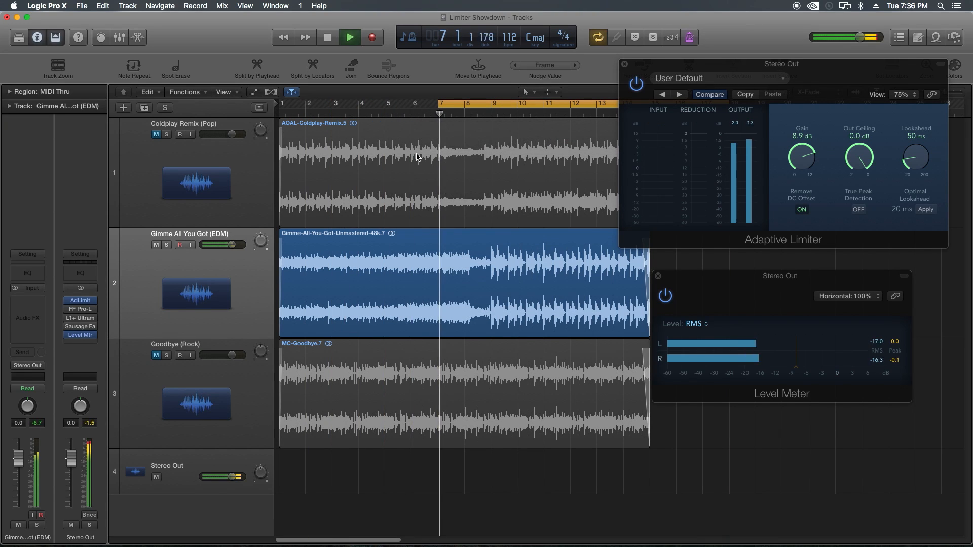
{"action": "left_click", "coordinate": [349, 37]}
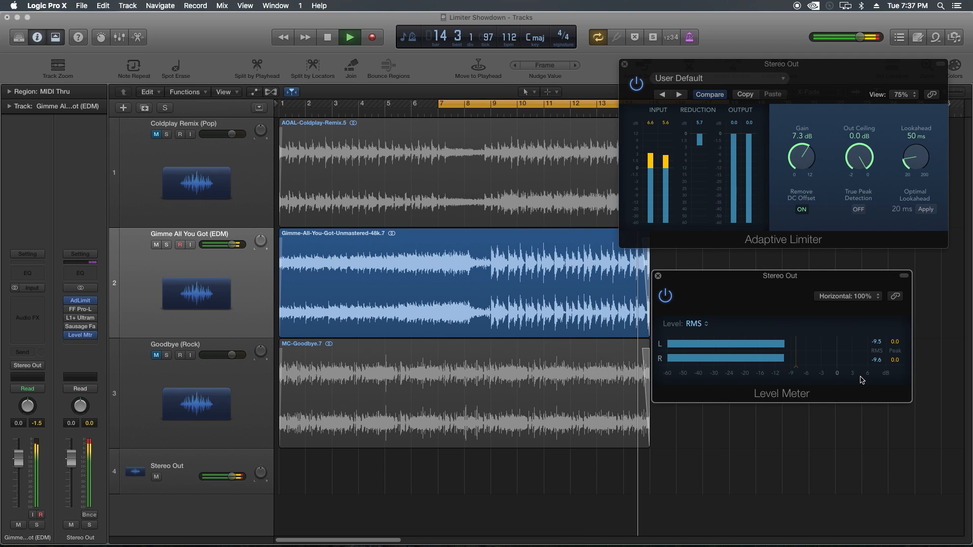
{"action": "left_click", "coordinate": [350, 37]}
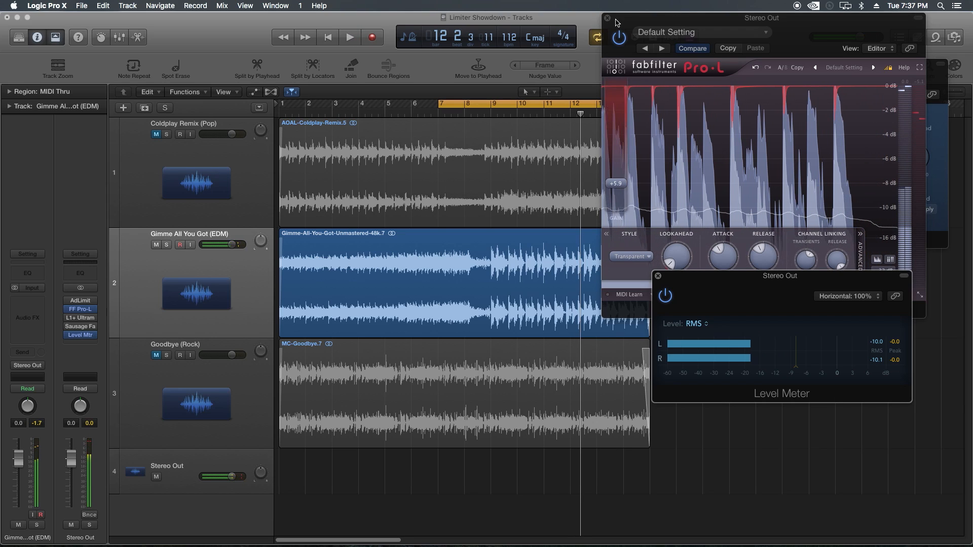
Close Pro-L and Adaptive Limiter, then play the EDM song through L1+ Ultramaximizer.
{"action": "left_click", "coordinate": [607, 16]}
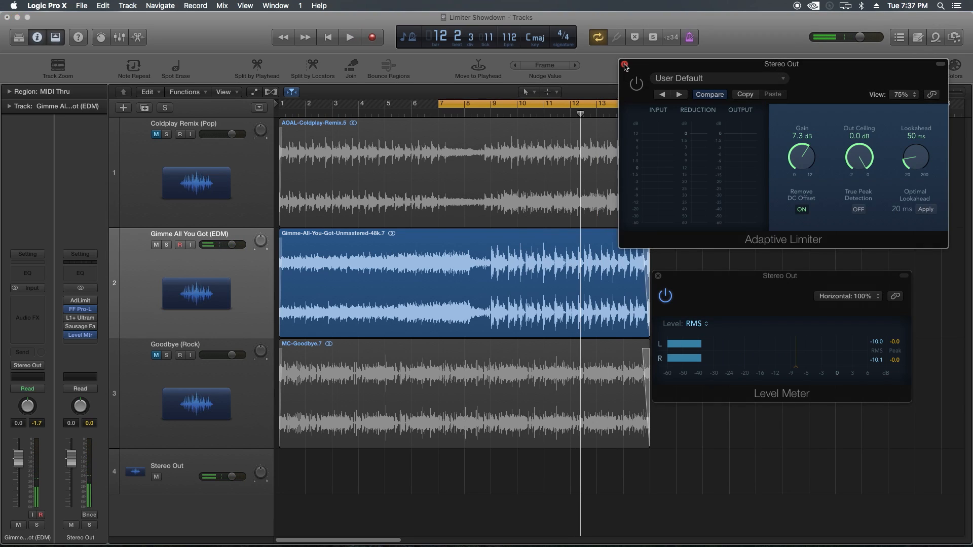
{"action": "left_click", "coordinate": [625, 66]}
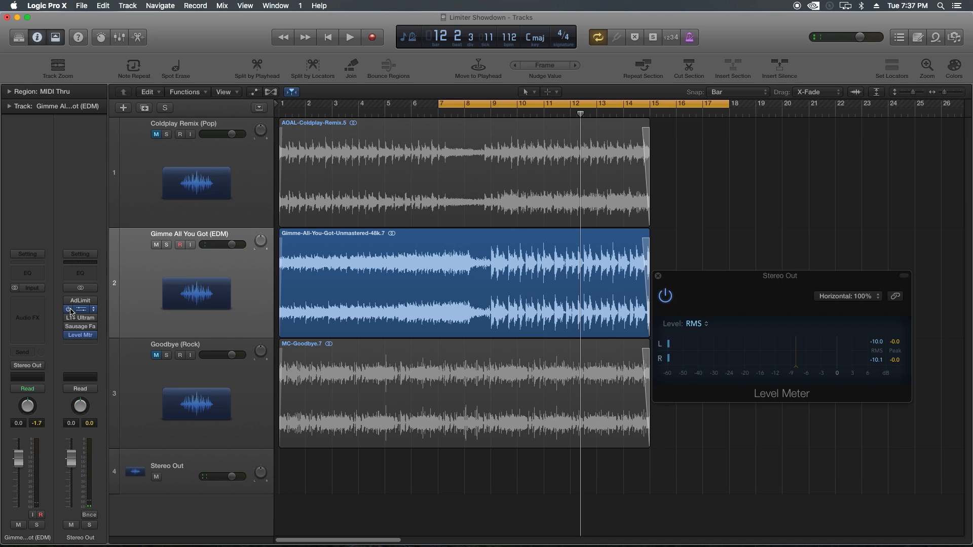
{"action": "left_click", "coordinate": [80, 318]}
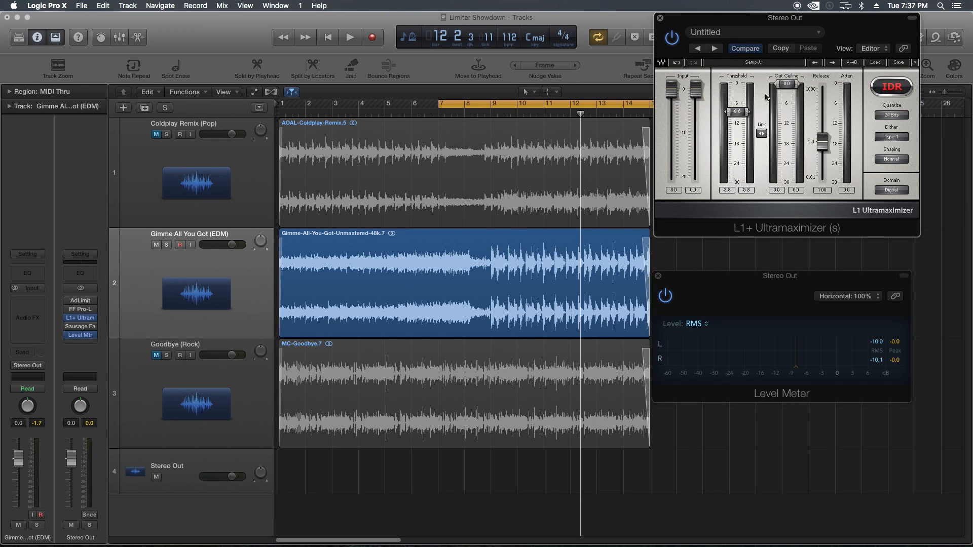
{"action": "left_click", "coordinate": [350, 37]}
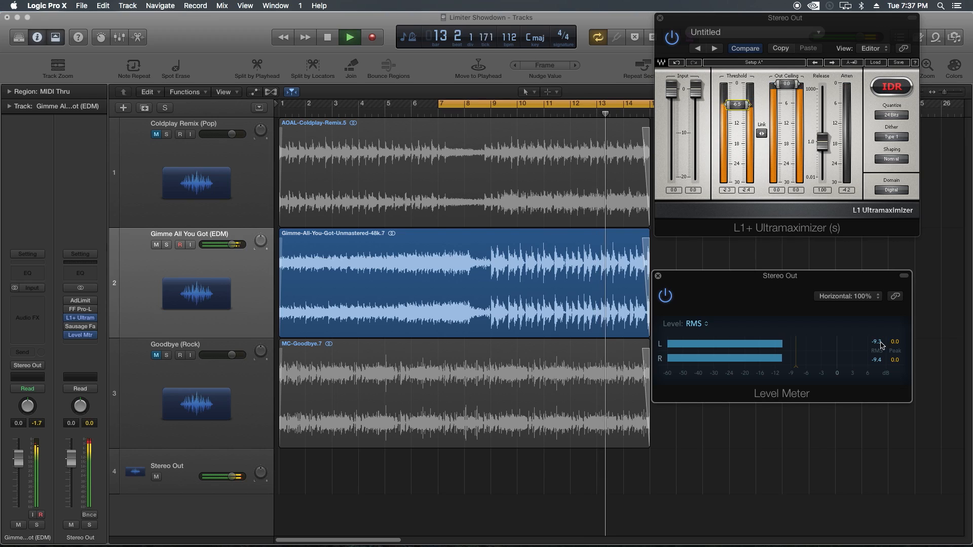
{"action": "left_click", "coordinate": [350, 38]}
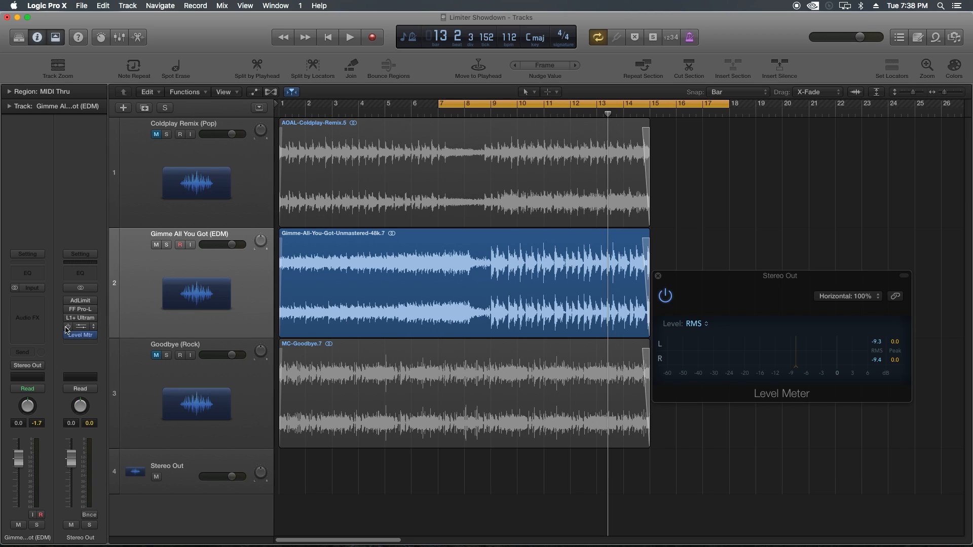
Open Sausage Fattener, play the EDM song through it, then close its window.
{"action": "left_click", "coordinate": [79, 326]}
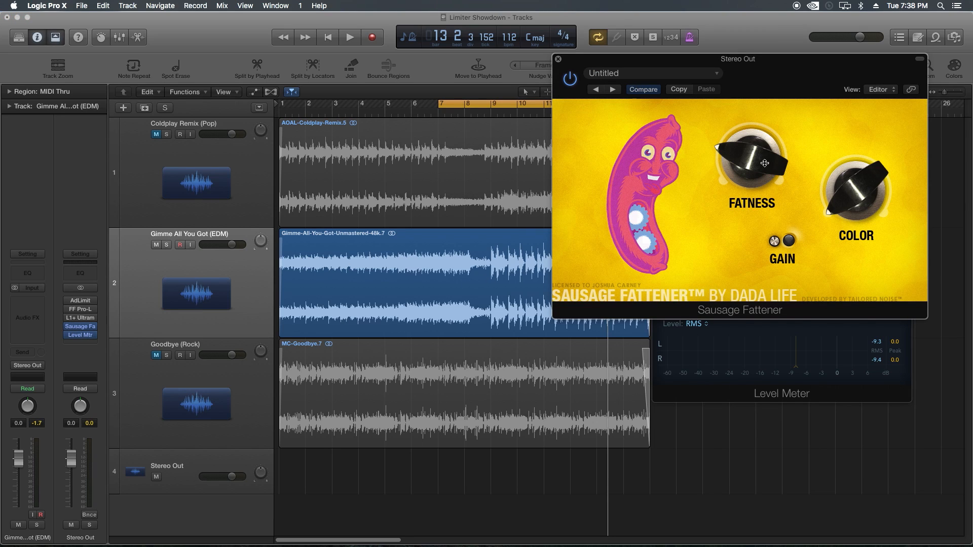
{"action": "left_click", "coordinate": [350, 37]}
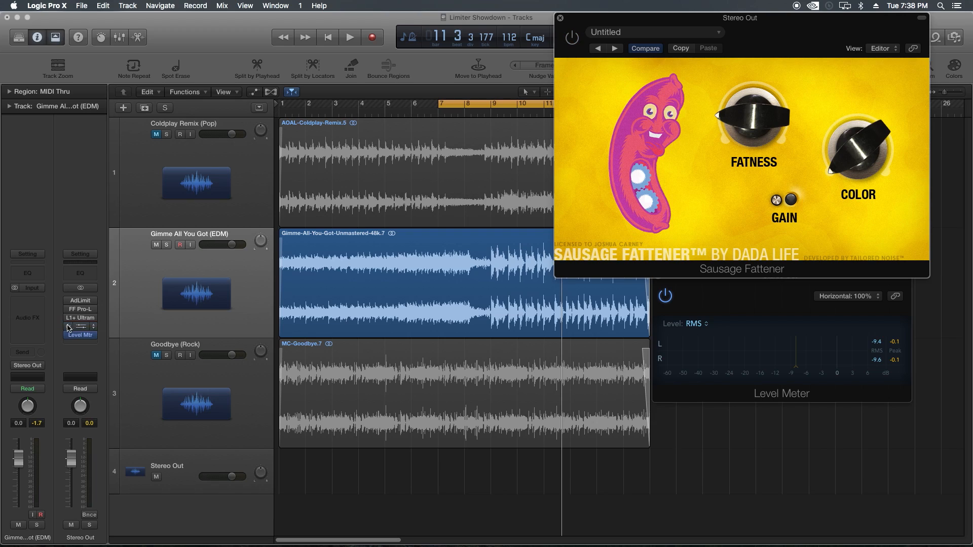
{"action": "mouse_move", "coordinate": [77, 309]}
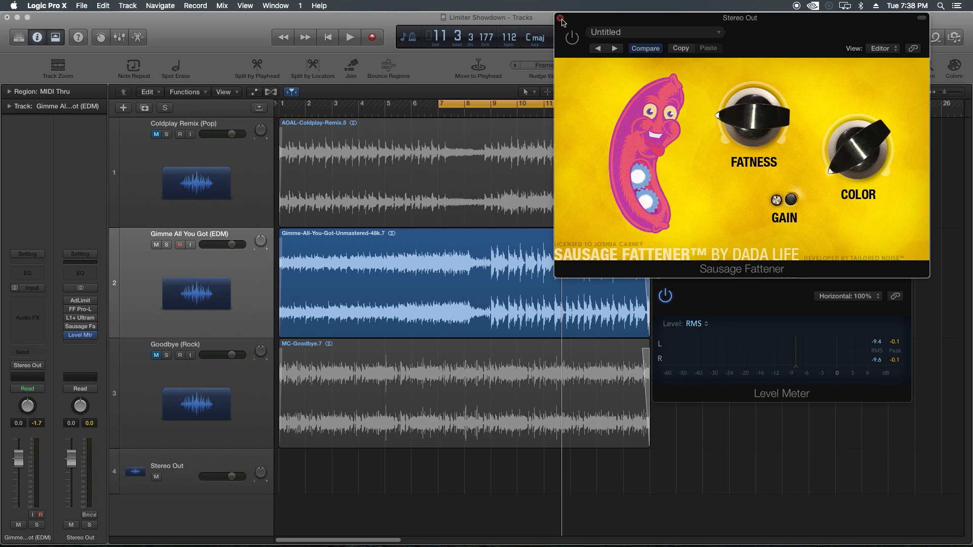
{"action": "left_click", "coordinate": [561, 16]}
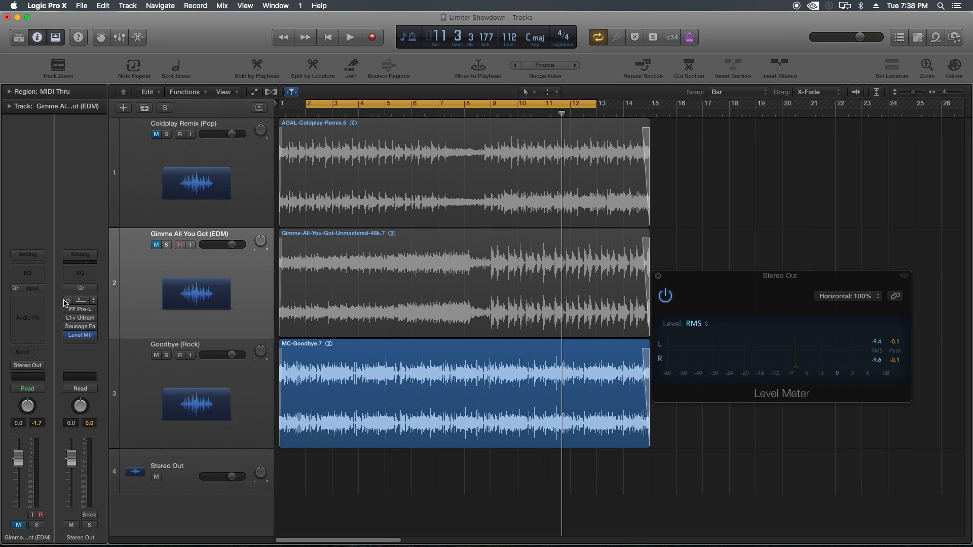
Open the Adaptive Limiter and play the rock song through it.
{"action": "left_click", "coordinate": [79, 301]}
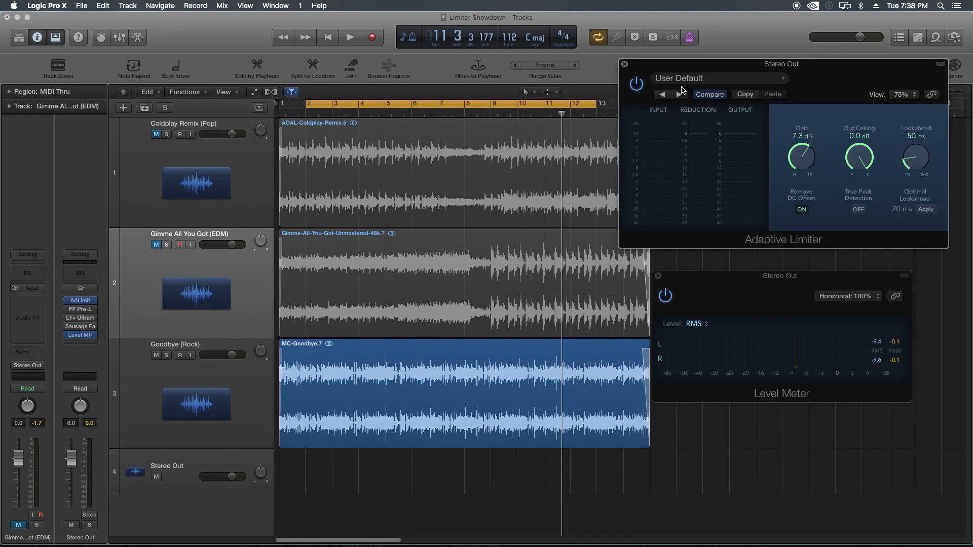
{"action": "left_click", "coordinate": [349, 37]}
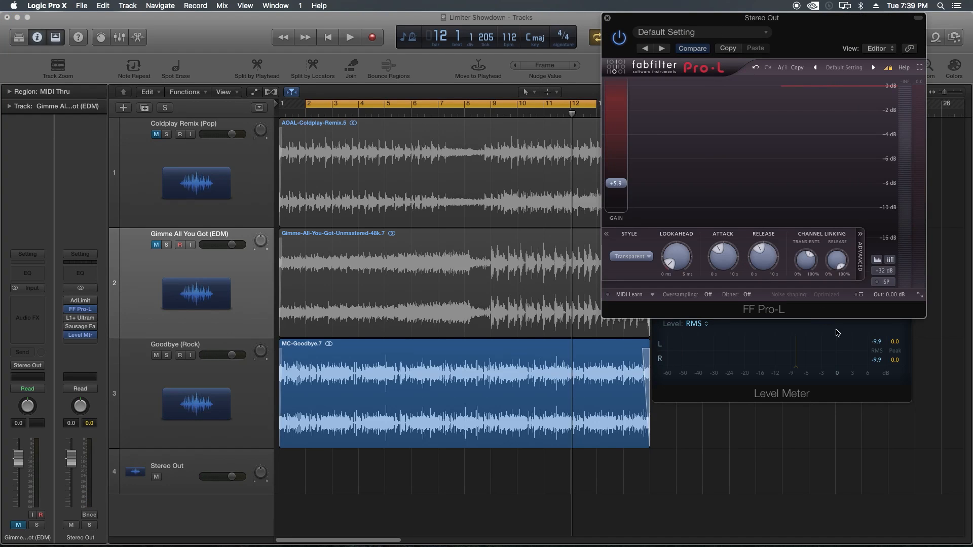
Play Goodbye (Rock) and drag the Pro-L gain to about +5.92 dB.
{"action": "left_click", "coordinate": [350, 37]}
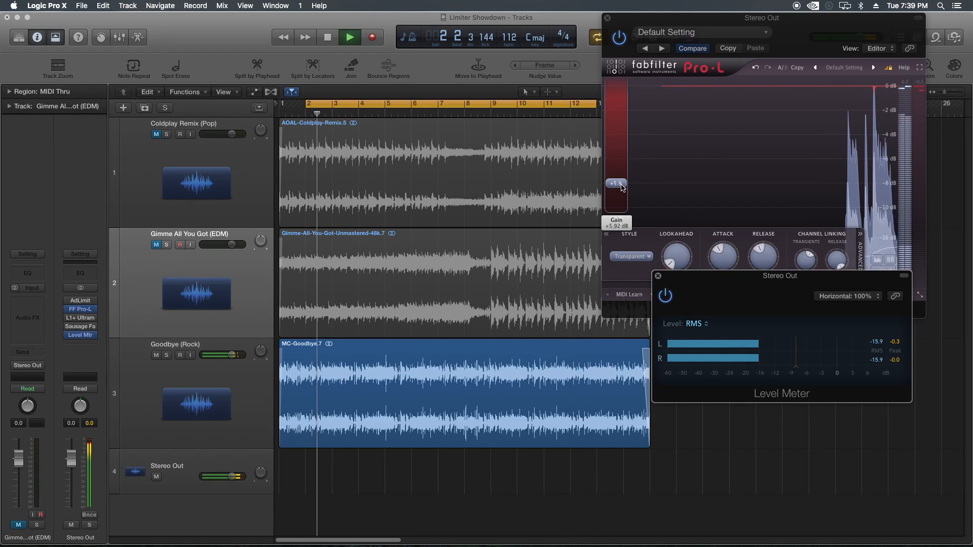
{"action": "left_click_drag", "start_coordinate": [617, 185], "coordinate": [617, 169]}
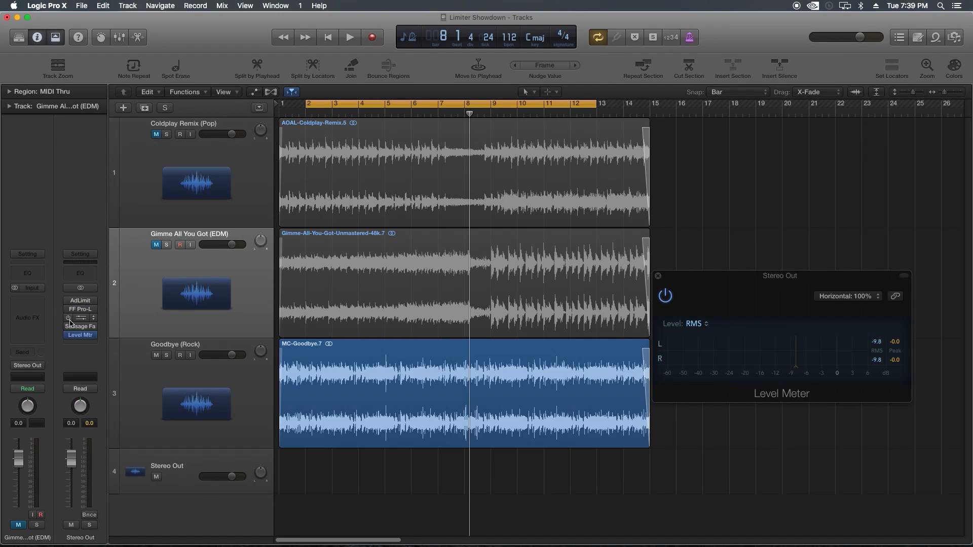
Open the L1+ Ultramaximizer and play Goodbye (Rock) through it.
{"action": "left_click", "coordinate": [79, 318]}
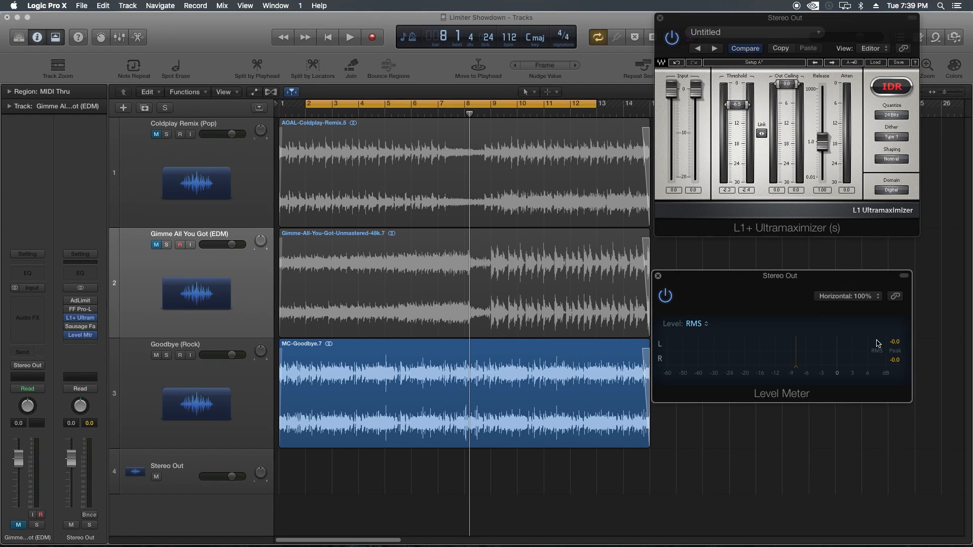
{"action": "left_click", "coordinate": [349, 37]}
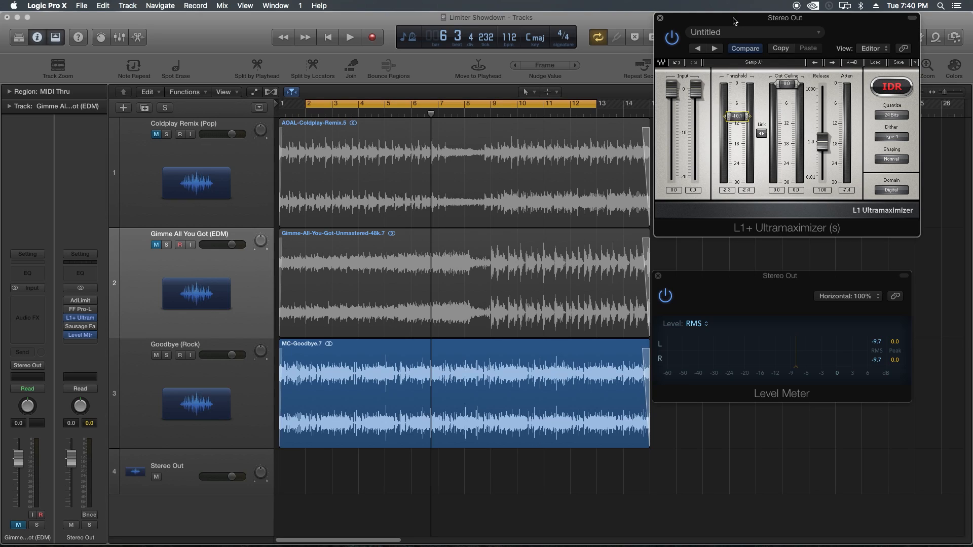
{"action": "mouse_move", "coordinate": [107, 274]}
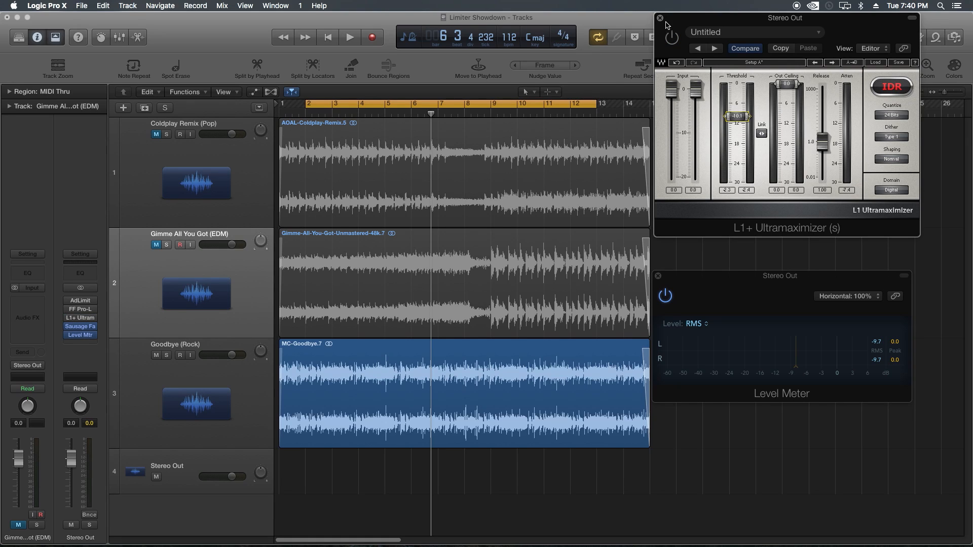
Close L1+, audition Goodbye (Rock) through Sausage Fattener, move its window aside, then close it.
{"action": "left_click", "coordinate": [349, 37]}
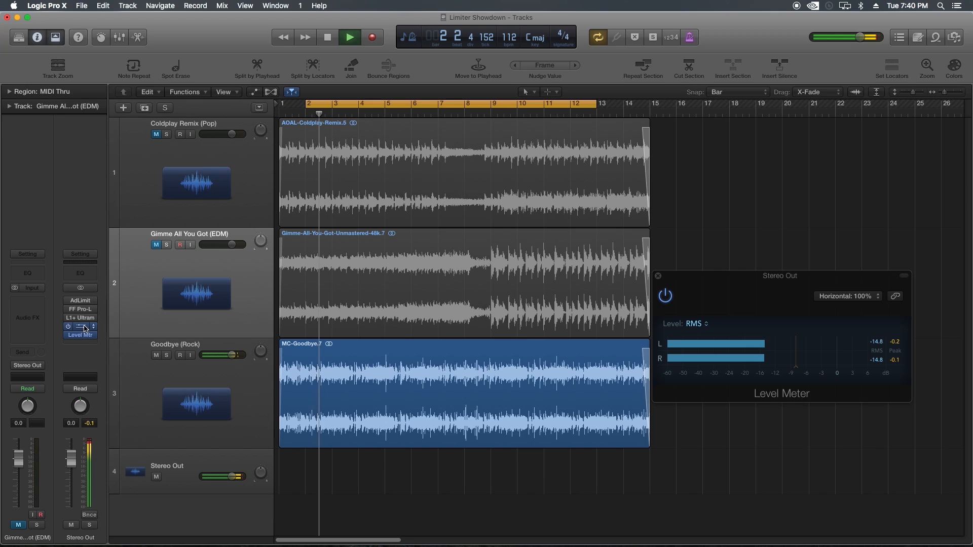
{"action": "left_click", "coordinate": [80, 326]}
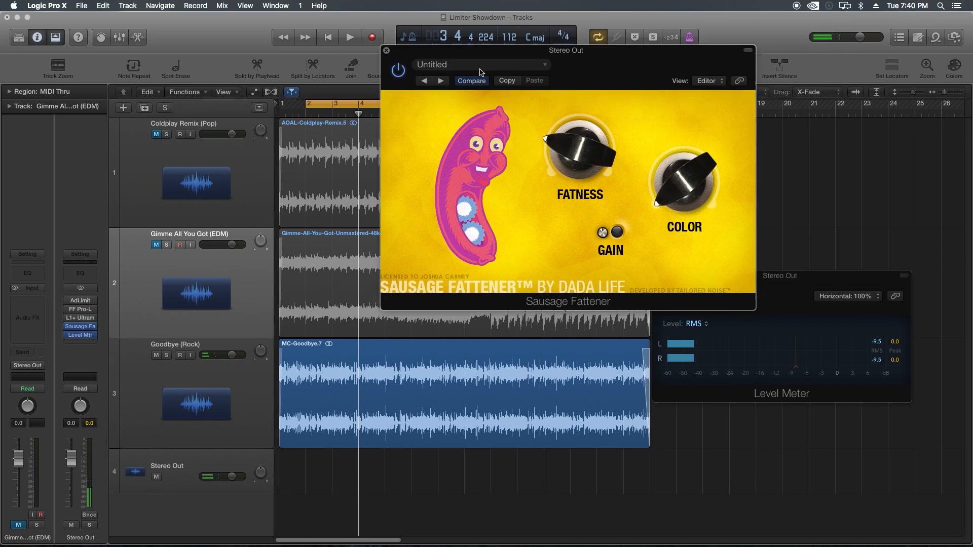
{"action": "left_click_drag", "start_coordinate": [566, 50], "coordinate": [352, 348]}
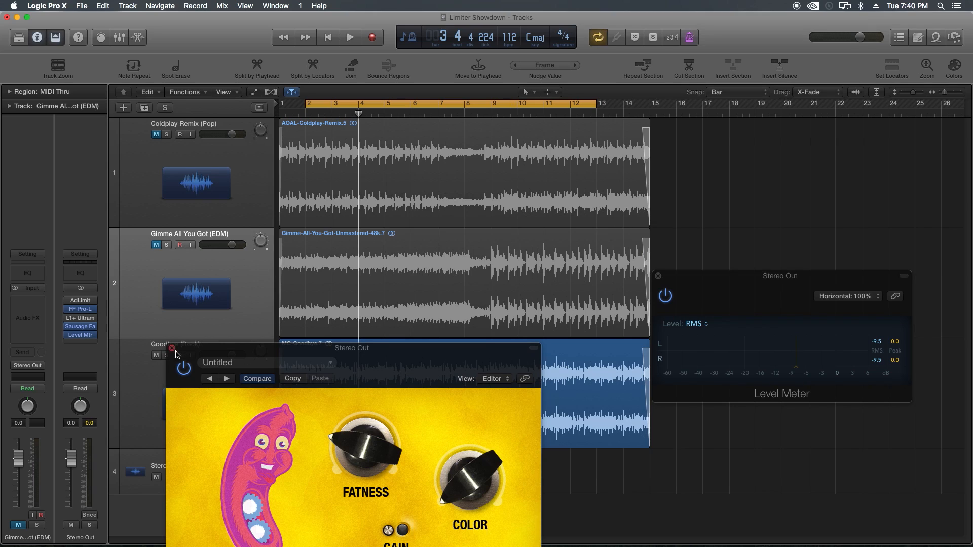
{"action": "left_click", "coordinate": [171, 349]}
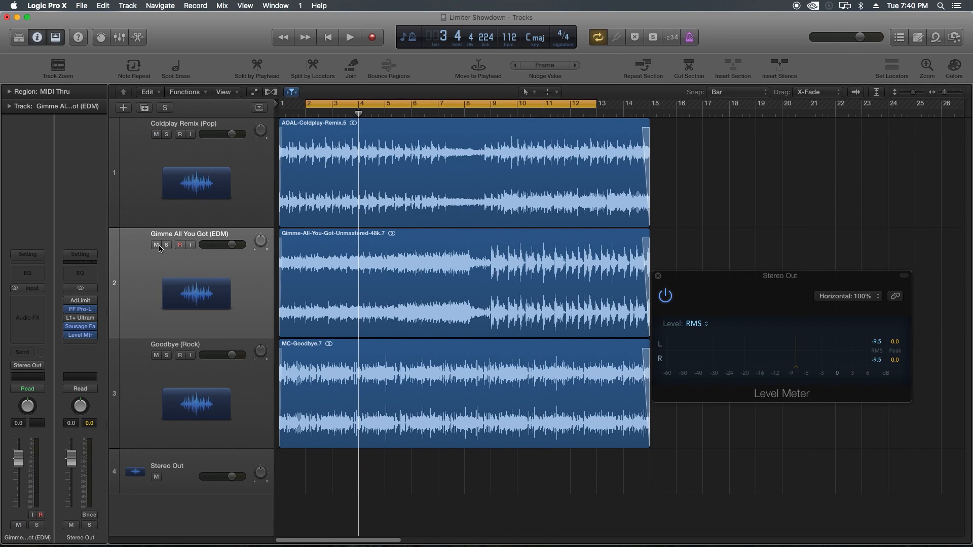
Mute the EDM song's track and drag on the right side of the window.
{"action": "left_click", "coordinate": [157, 245]}
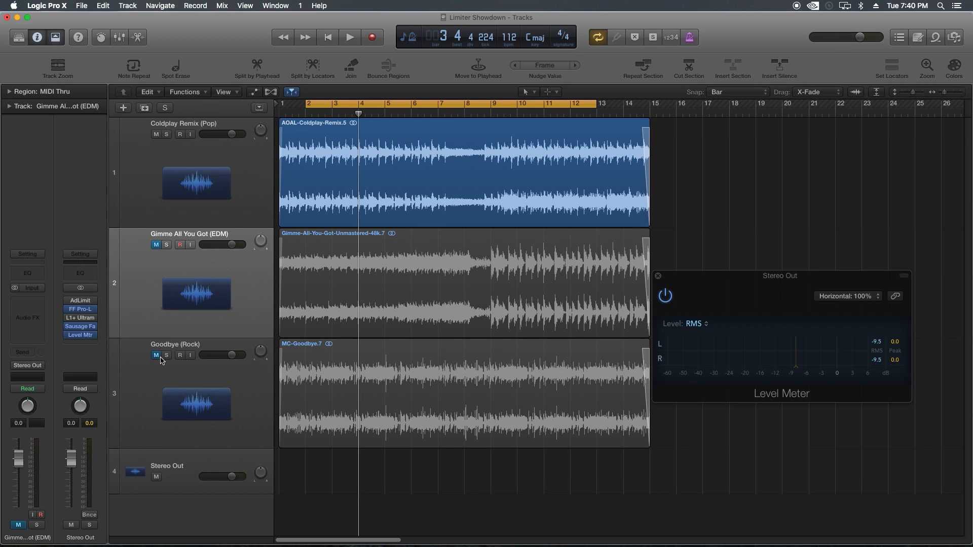
{"action": "left_click_drag", "start_coordinate": [781, 276], "coordinate": [807, 367]}
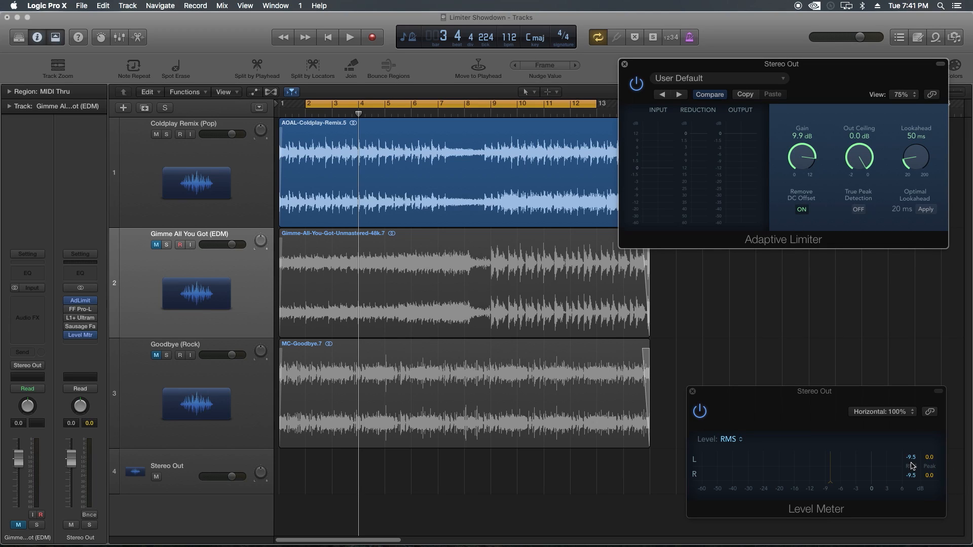
{"action": "mouse_move", "coordinate": [911, 458]}
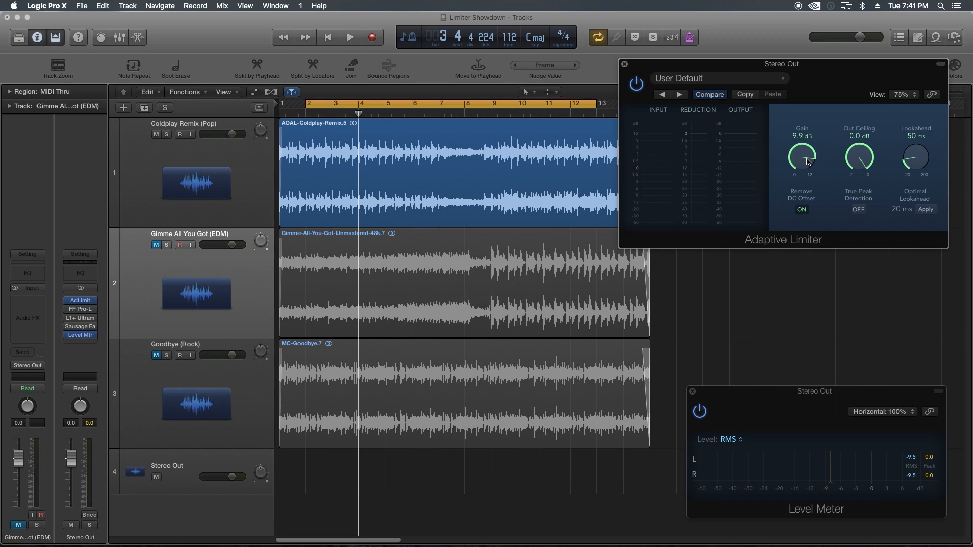
Select the Gimme All You Got (EDM) region.
{"action": "left_click", "coordinate": [349, 37]}
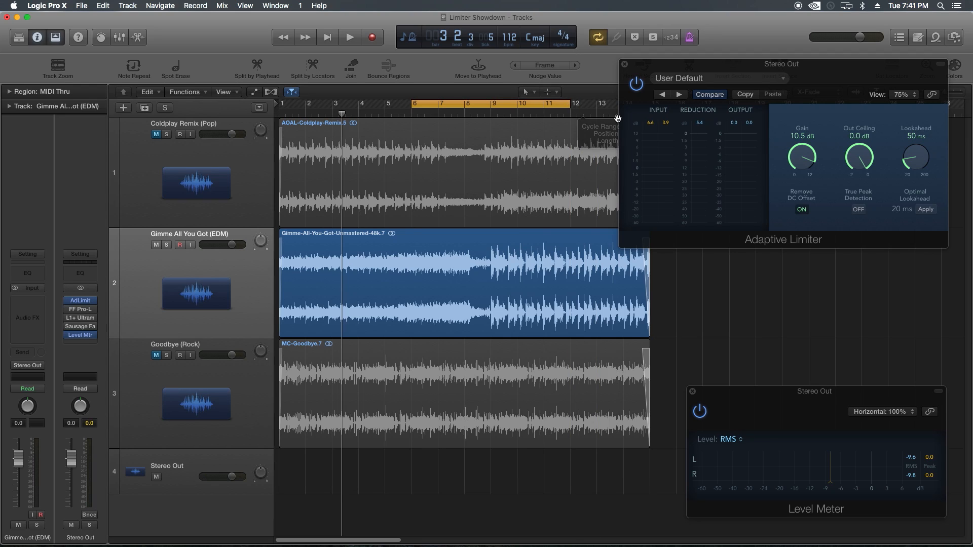
Close the Adaptive Limiter window.
{"action": "left_click", "coordinate": [349, 37]}
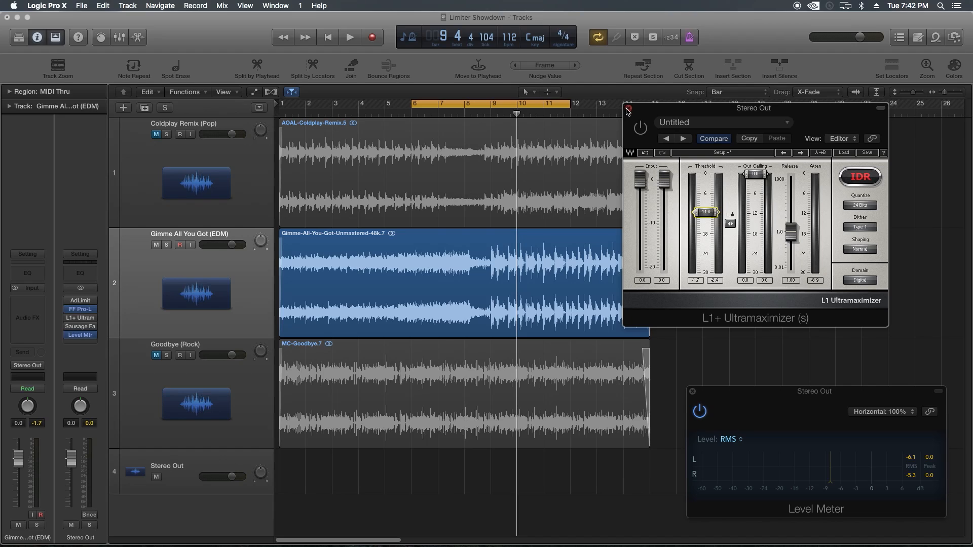
Replace L1+ with FF Pro-L and play the EDM loop at +11.4 dB gain, then stop.
{"action": "left_click", "coordinate": [627, 110]}
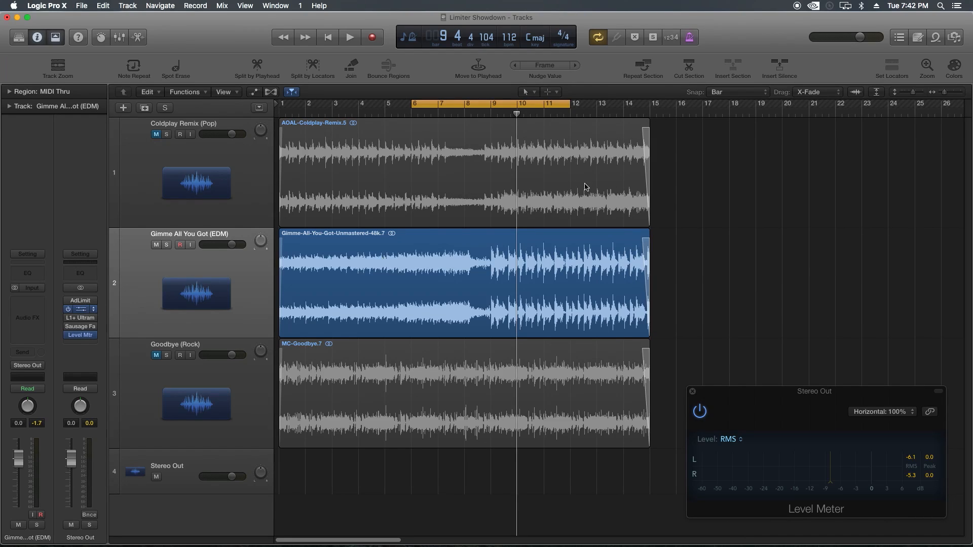
{"action": "left_click", "coordinate": [80, 309]}
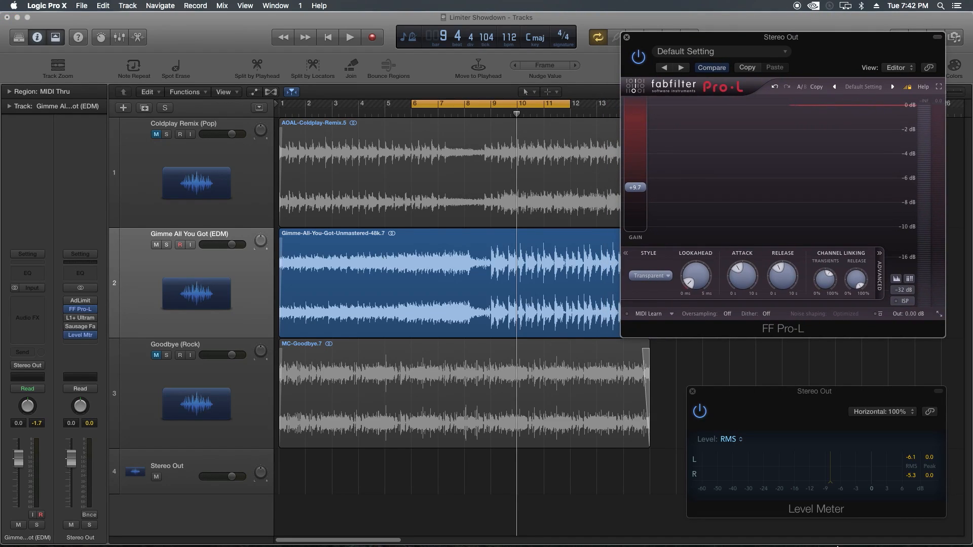
{"action": "left_click", "coordinate": [349, 37]}
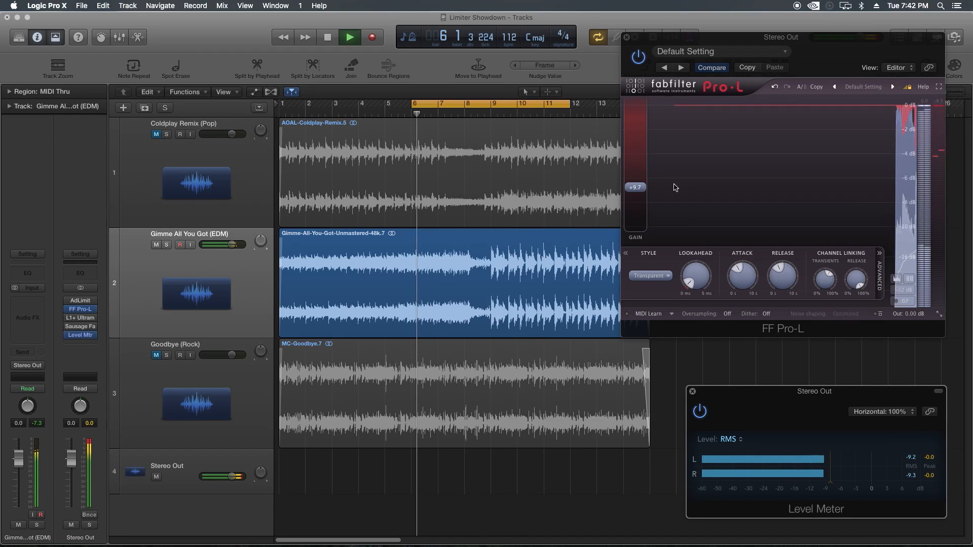
{"action": "left_click_drag", "start_coordinate": [635, 188], "coordinate": [635, 181]}
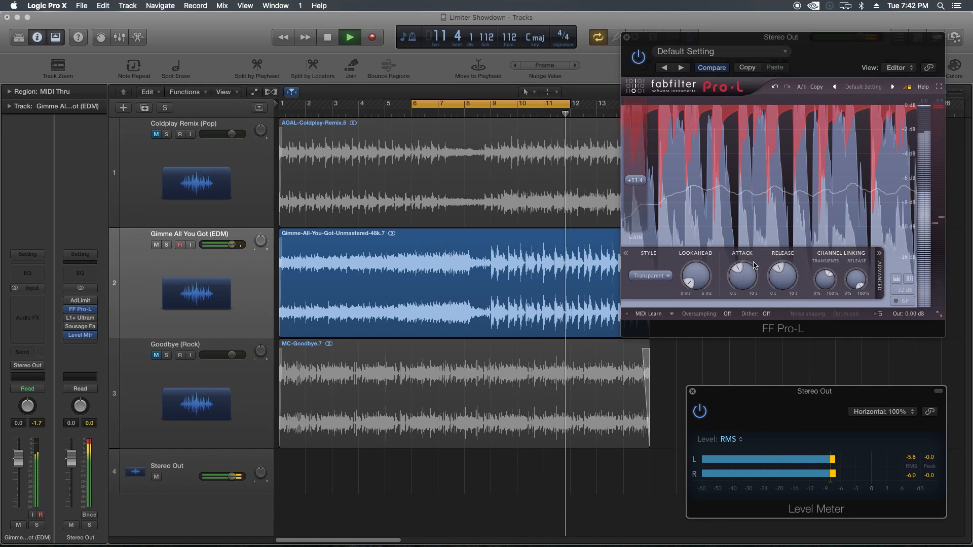
{"action": "left_click", "coordinate": [349, 37]}
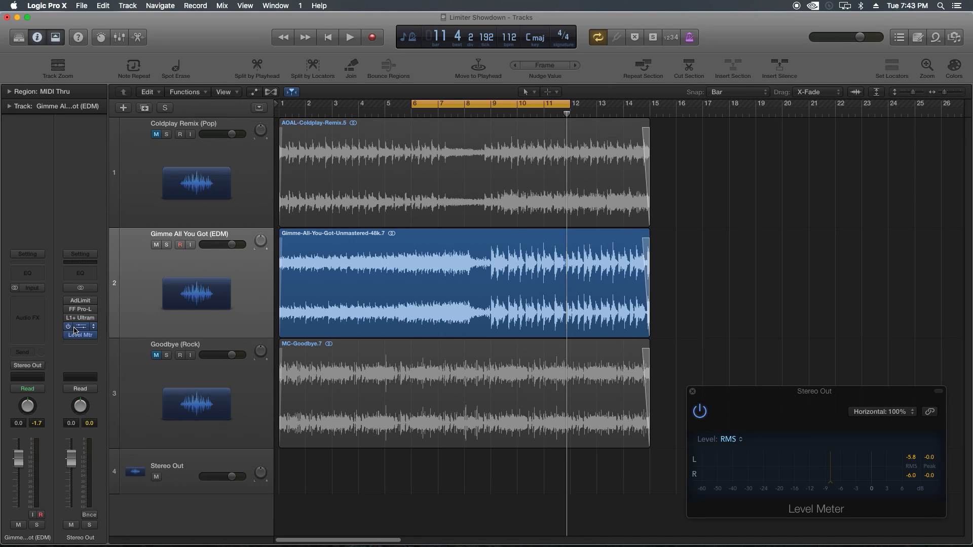
Play the EDM loop through Sausage Fattener with Fatness raised to about 28%, then stop.
{"action": "left_click", "coordinate": [79, 326]}
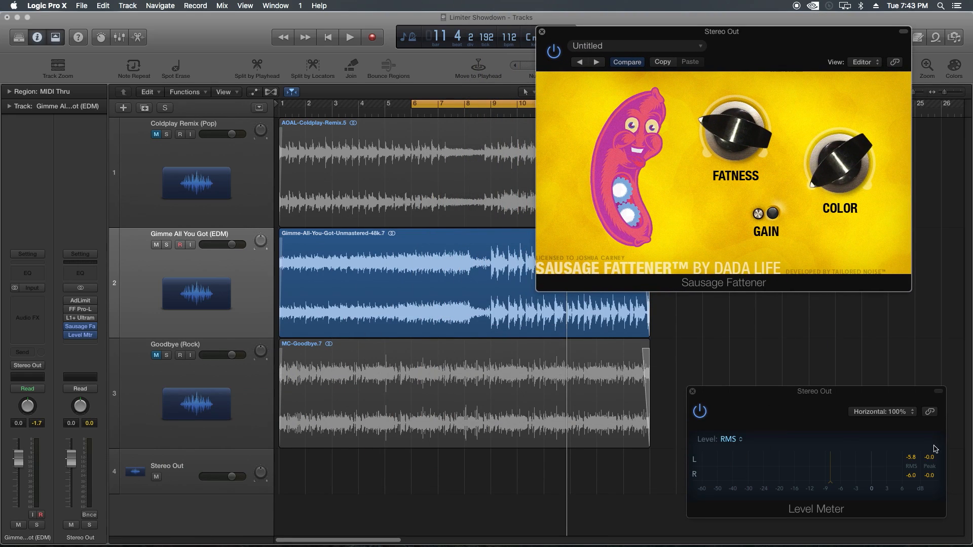
{"action": "left_click", "coordinate": [350, 37]}
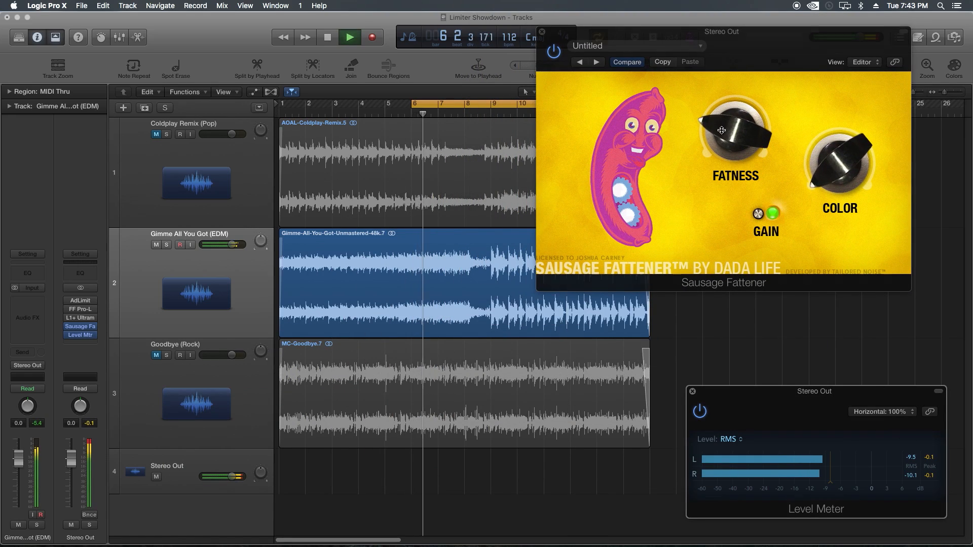
{"action": "left_click_drag", "start_coordinate": [735, 133], "coordinate": [721, 122]}
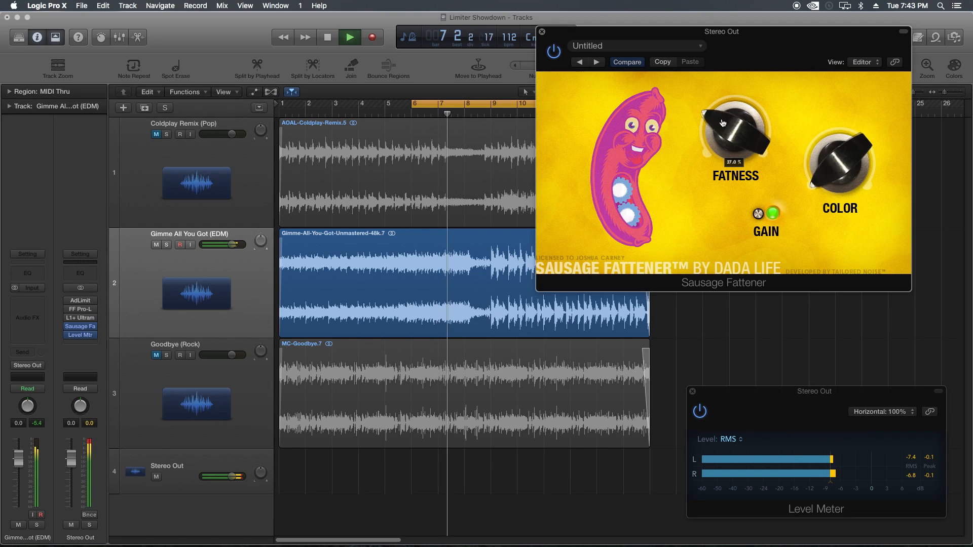
{"action": "left_click_drag", "start_coordinate": [735, 130], "coordinate": [735, 121]}
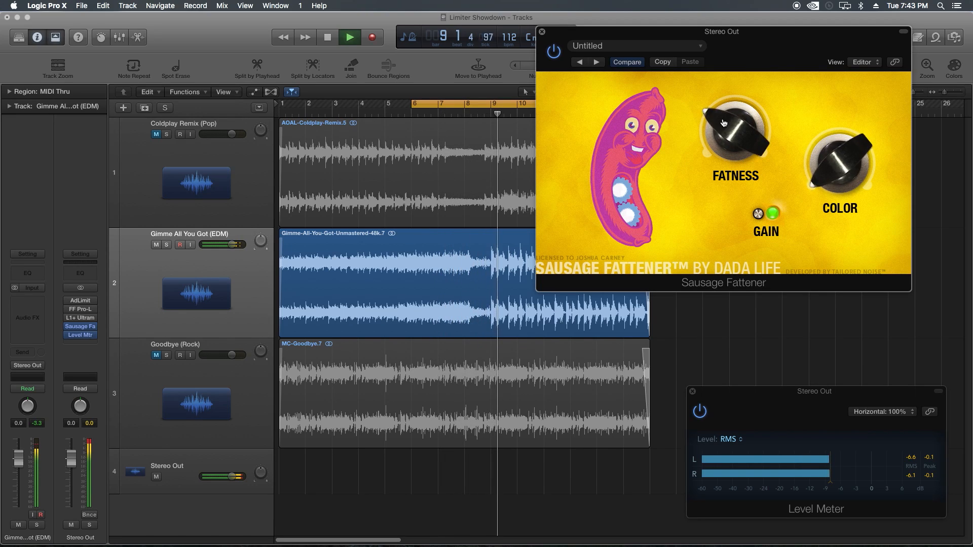
{"action": "left_click_drag", "start_coordinate": [723, 122], "coordinate": [722, 119]}
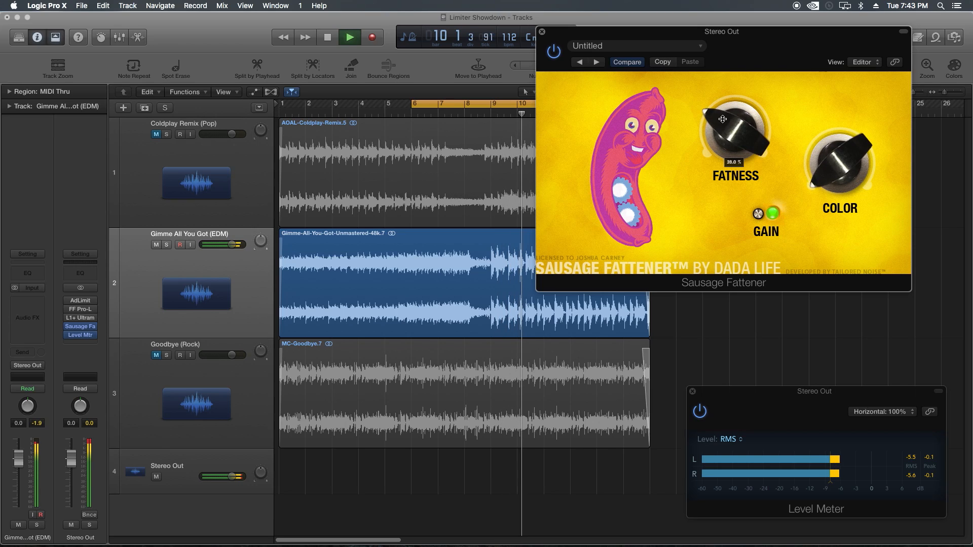
{"action": "left_click_drag", "start_coordinate": [735, 130], "coordinate": [735, 140]}
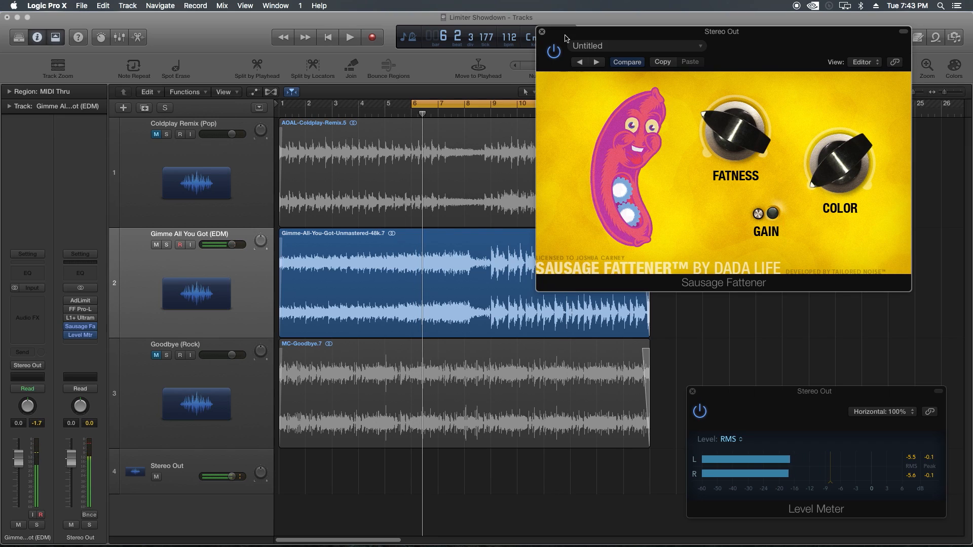
{"action": "left_click", "coordinate": [541, 31]}
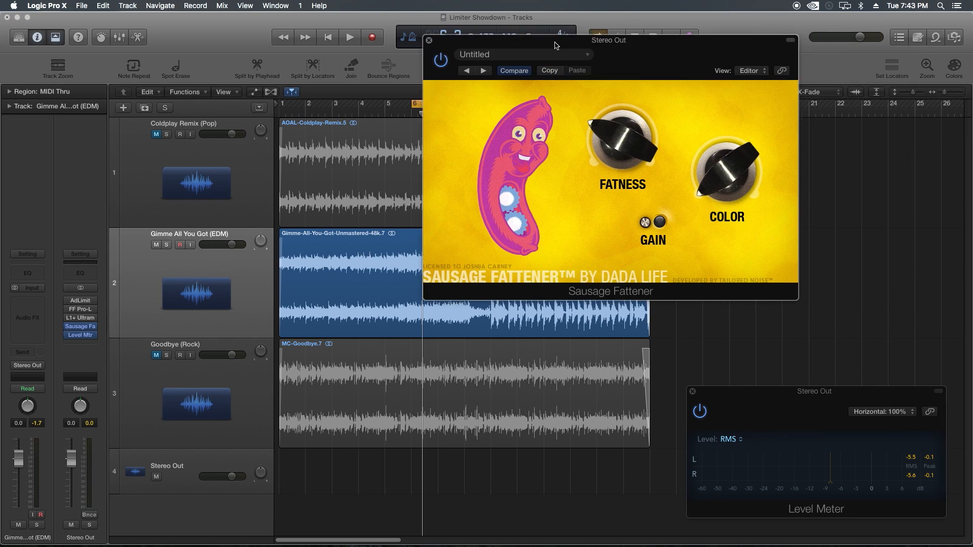
Move the Sausage Fattener window down and open the FF Pro-L and L1+ windows.
{"action": "left_click_drag", "start_coordinate": [608, 40], "coordinate": [427, 261]}
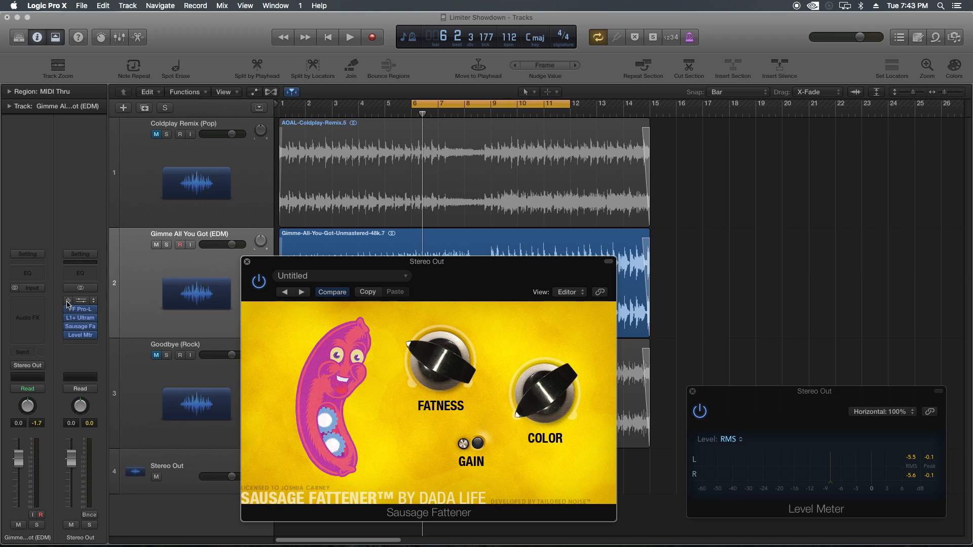
{"action": "left_click", "coordinate": [79, 301]}
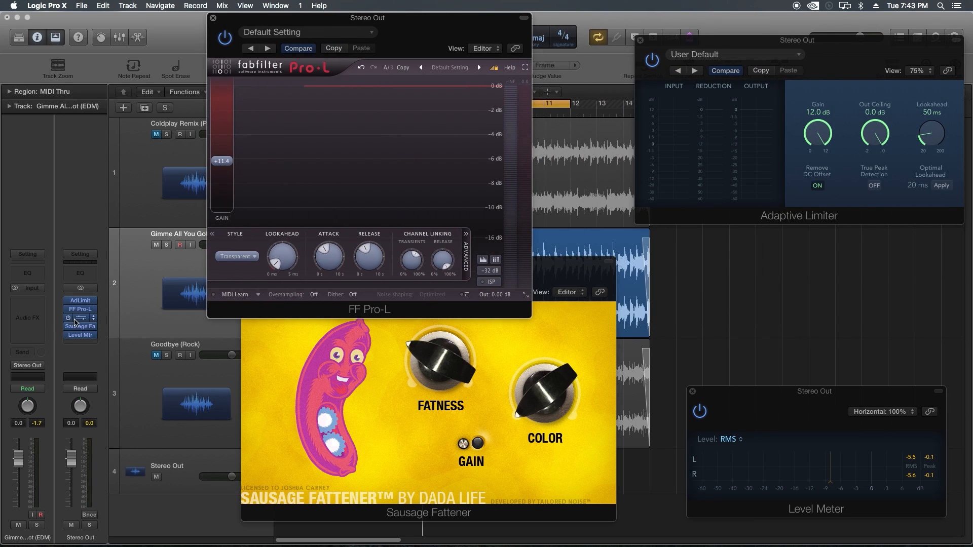
{"action": "left_click", "coordinate": [79, 317]}
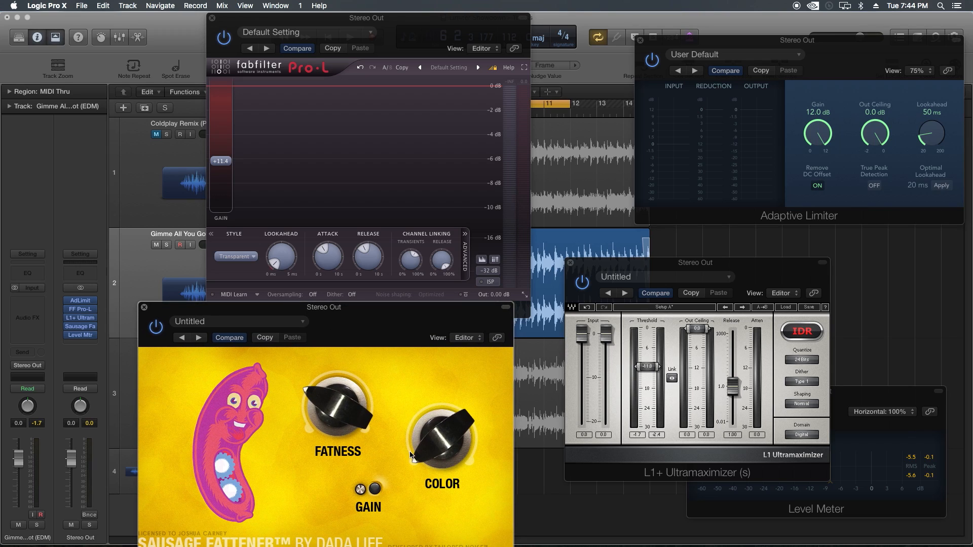
{"action": "mouse_move", "coordinate": [275, 486]}
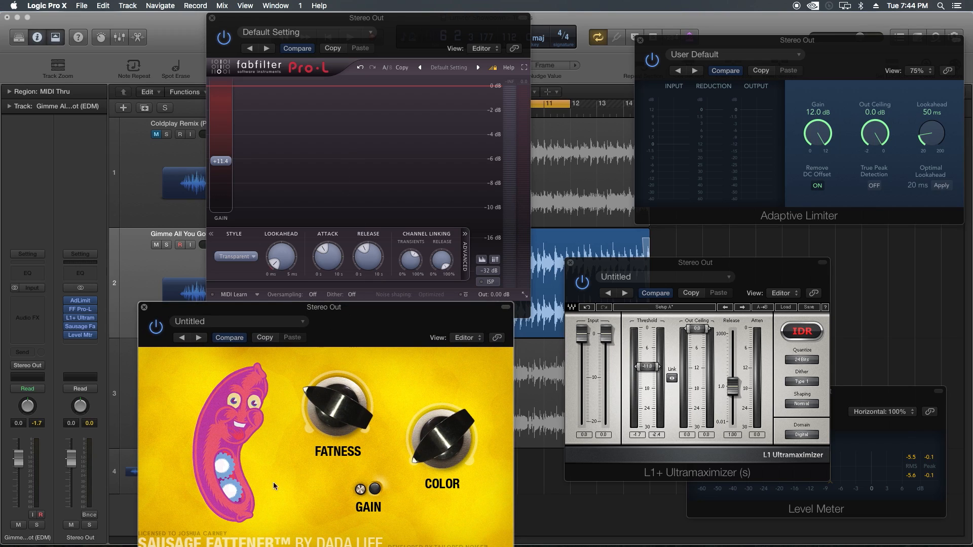
{"action": "mouse_move", "coordinate": [352, 180]}
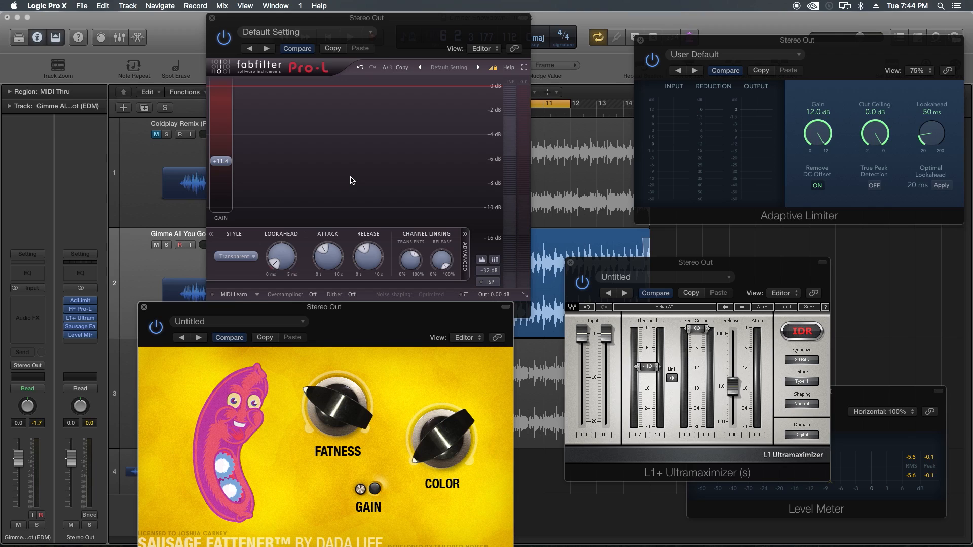
{"action": "mouse_move", "coordinate": [298, 444]}
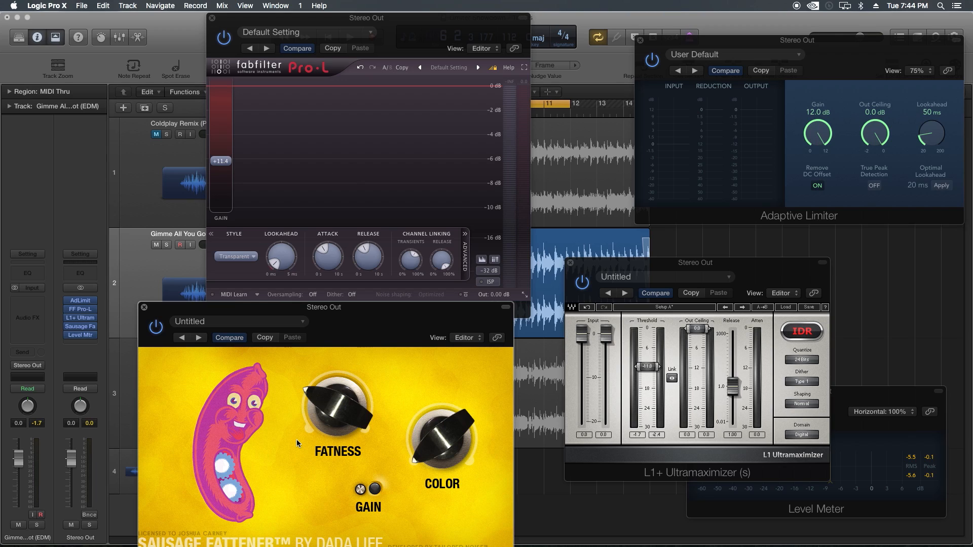
{"action": "mouse_move", "coordinate": [329, 167]}
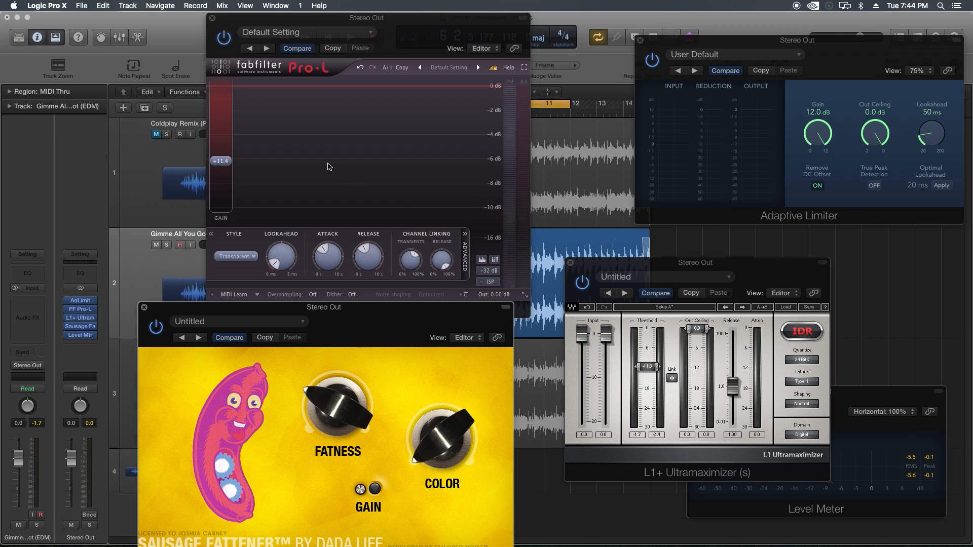
{"action": "mouse_move", "coordinate": [957, 51]}
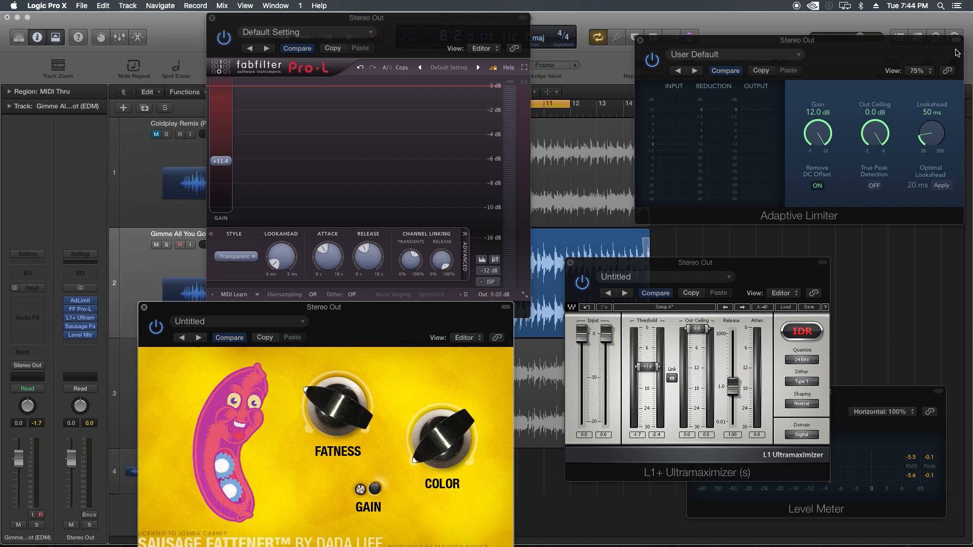
{"action": "mouse_move", "coordinate": [769, 268]}
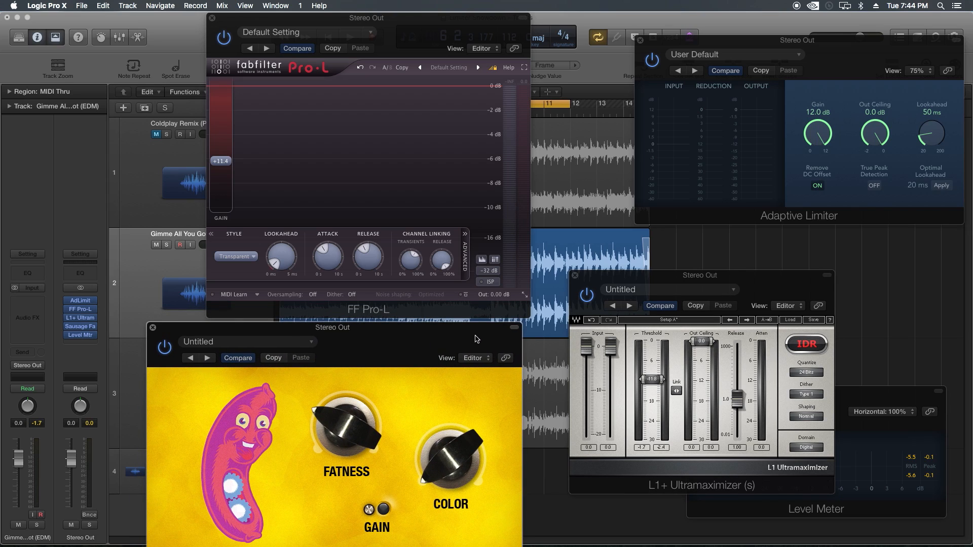
{"action": "mouse_move", "coordinate": [307, 198]}
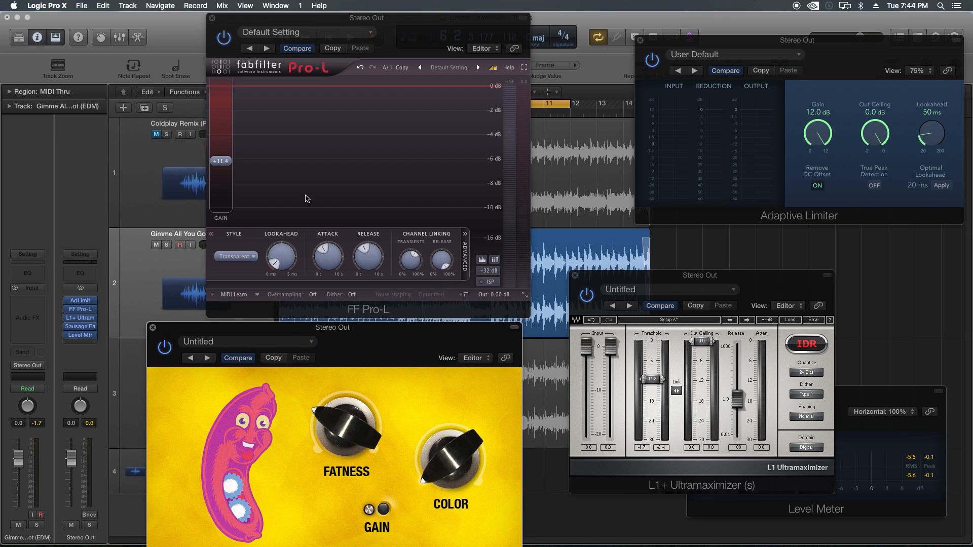
{"action": "mouse_move", "coordinate": [302, 123]}
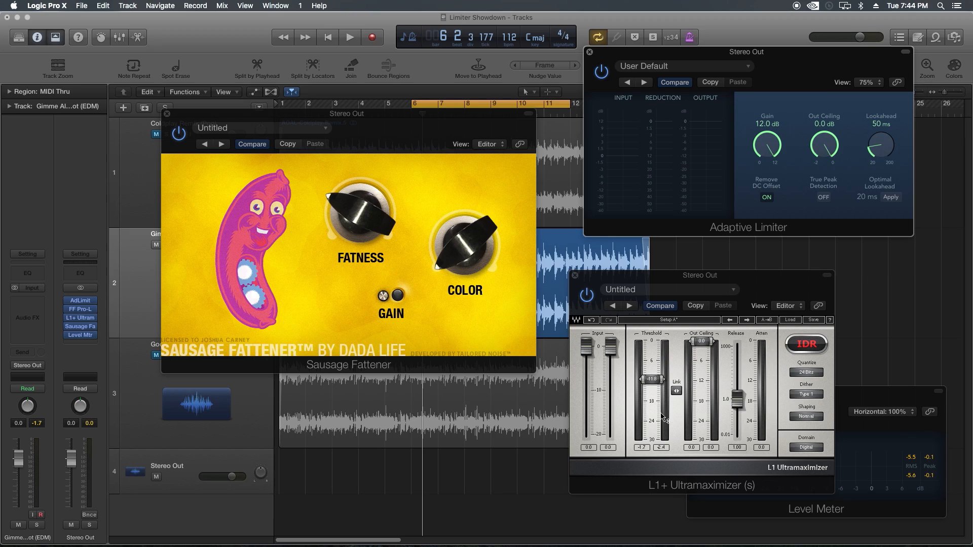
{"action": "mouse_move", "coordinate": [432, 197]}
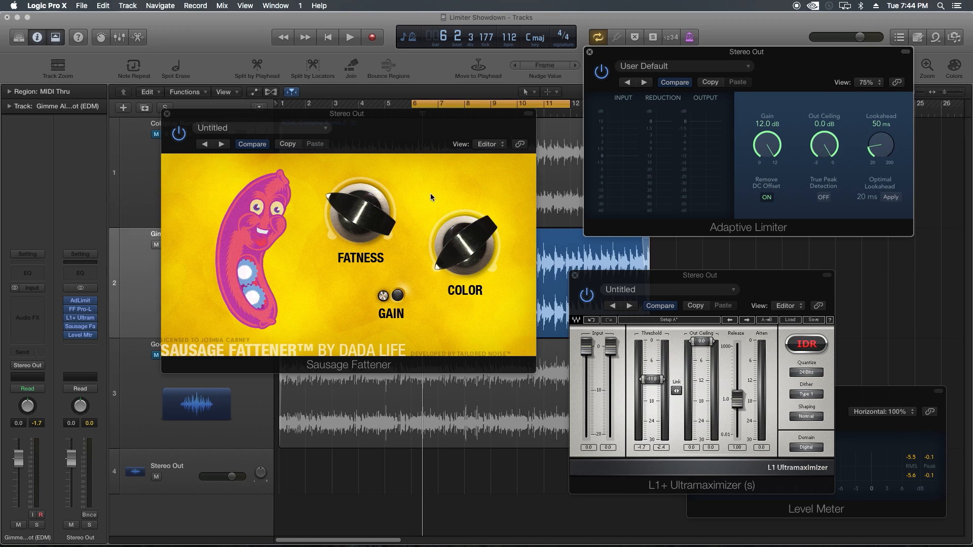
{"action": "mouse_move", "coordinate": [581, 275]}
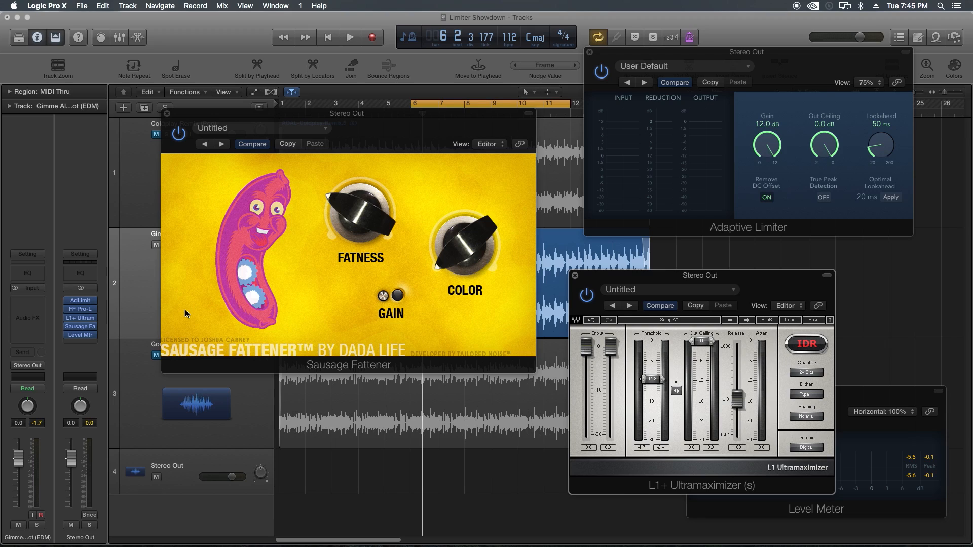
{"action": "mouse_move", "coordinate": [105, 257]}
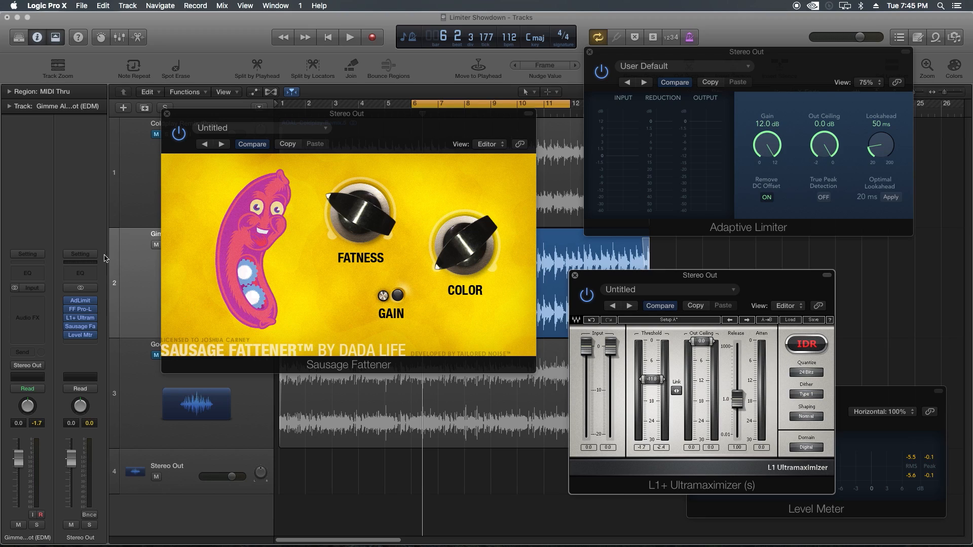
Reopen FF Pro-L and place its window lower left beside the other limiters.
{"action": "left_click", "coordinate": [80, 309]}
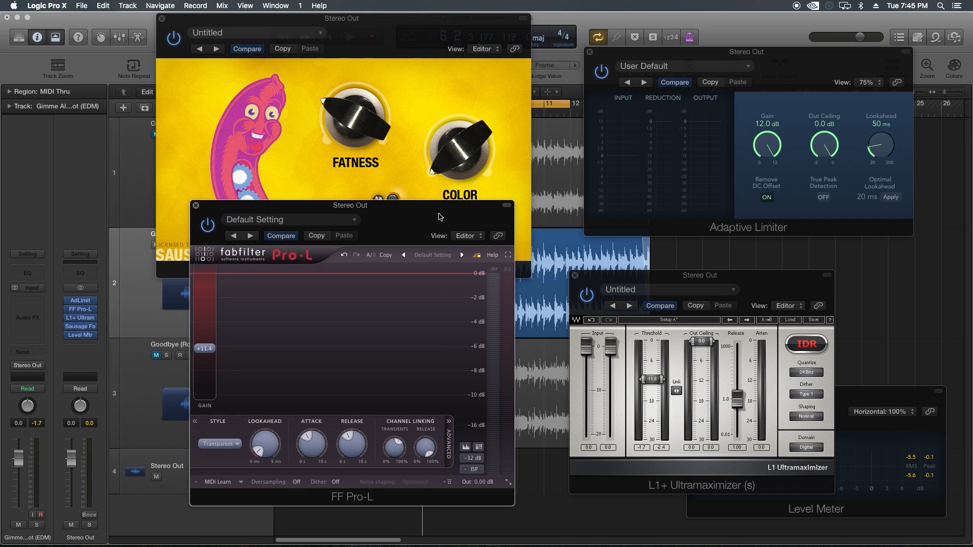
{"action": "left_click_drag", "start_coordinate": [349, 204], "coordinate": [250, 223]}
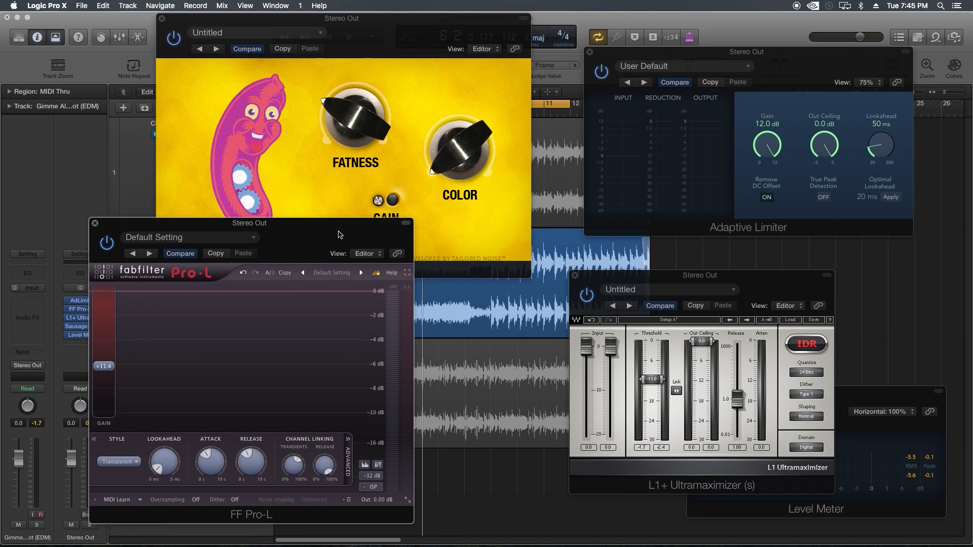